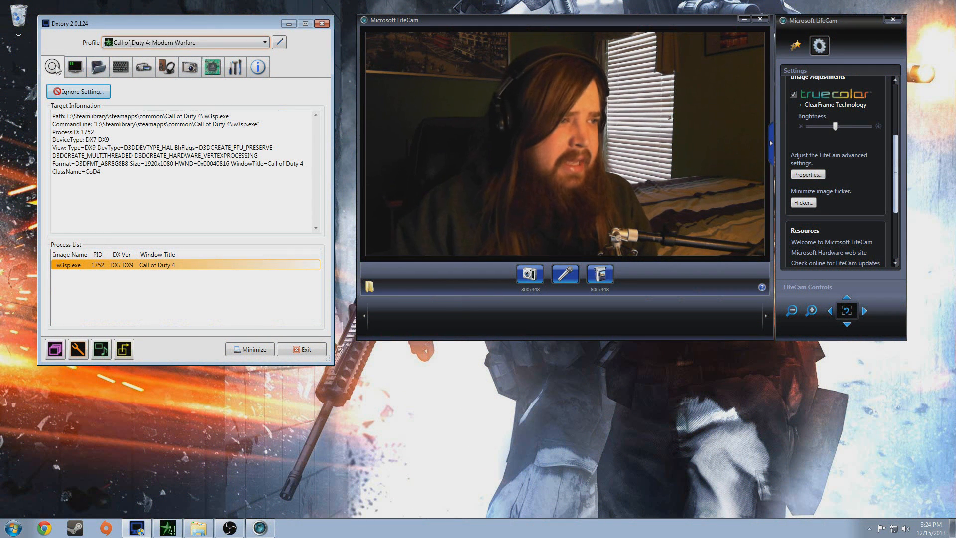
Step: Keep OBS programs on Dxtory's ignore list, review overlay settings, and start adding a save folder
left_click(78, 90)
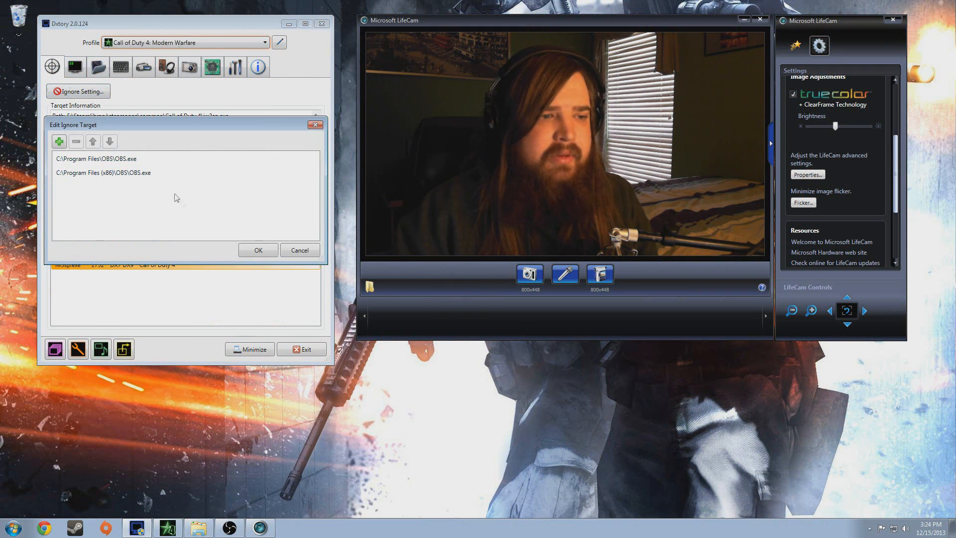
left_click(258, 250)
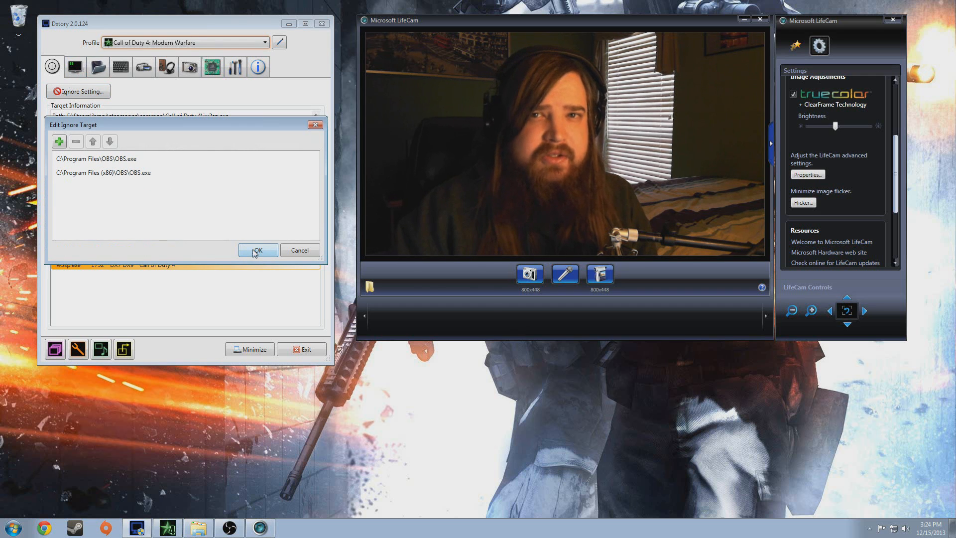
left_click(258, 250)
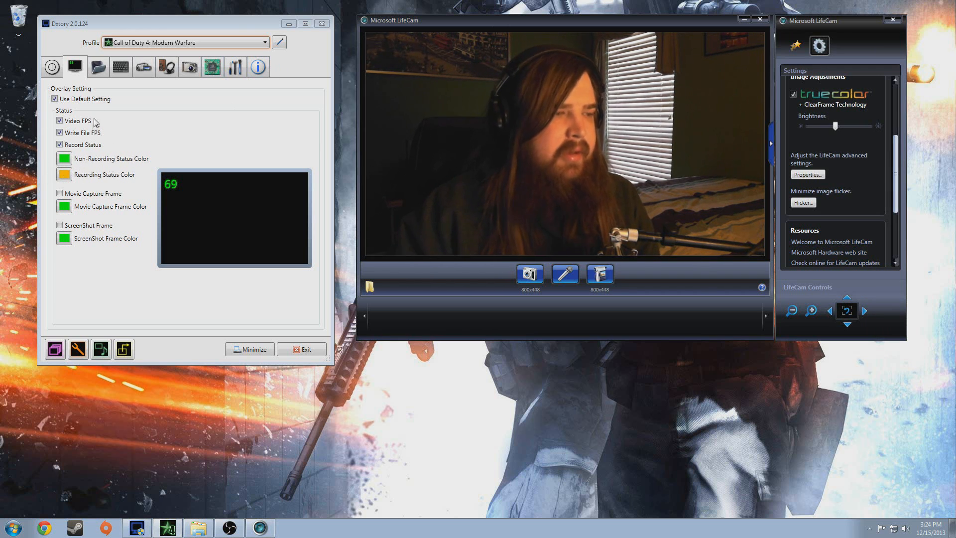
left_click(98, 67)
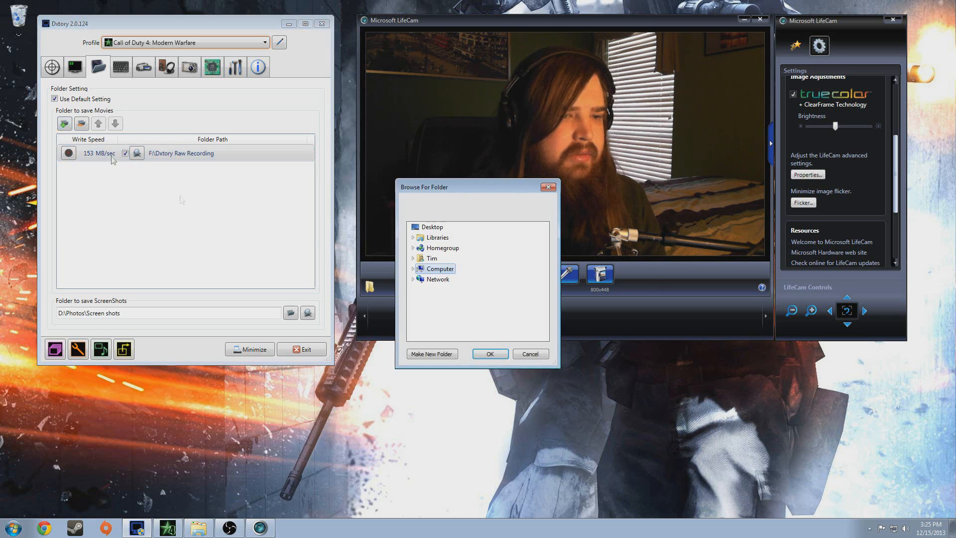
Step: Add C:\Test as a second movie save folder, test its write speed at 265 MB/sec, and view the hotkeys
left_click(413, 268)
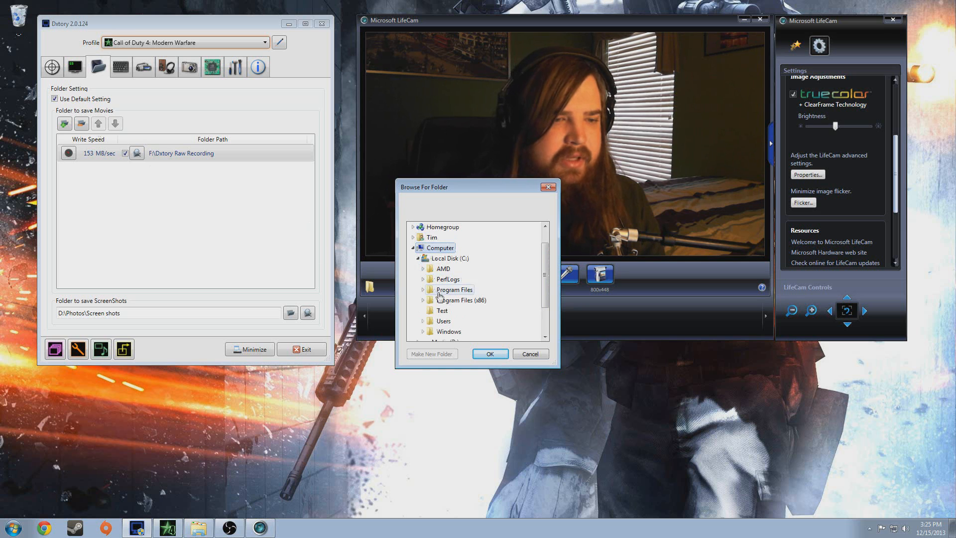
left_click(489, 354)
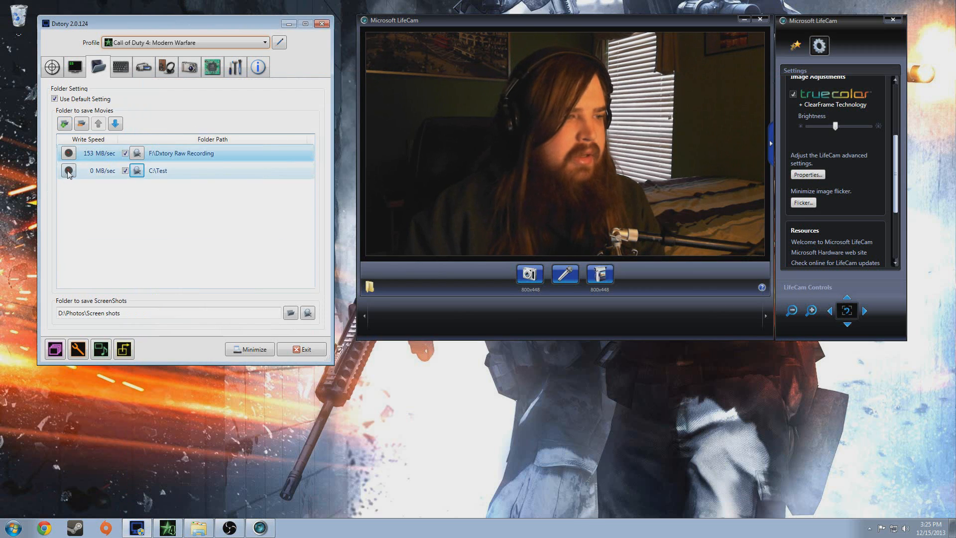
left_click(67, 171)
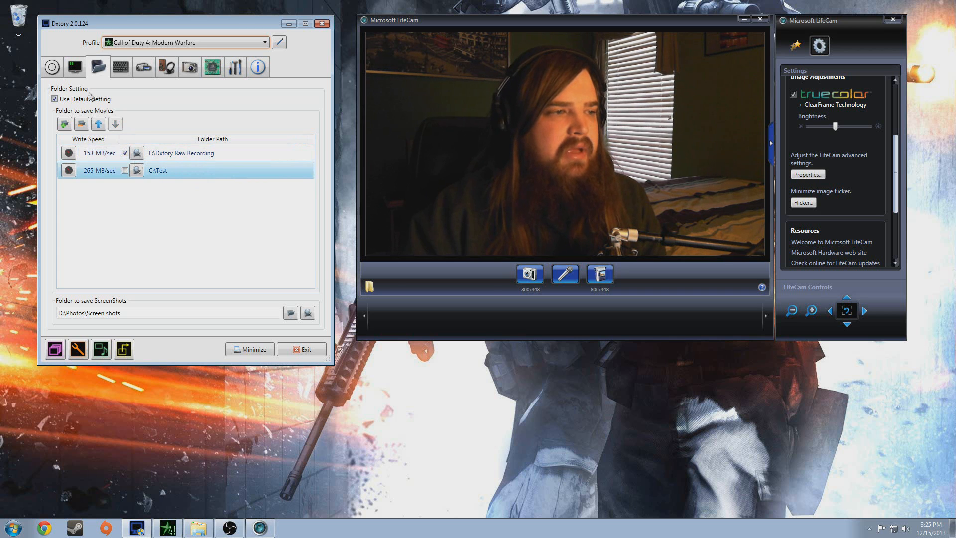
left_click(120, 66)
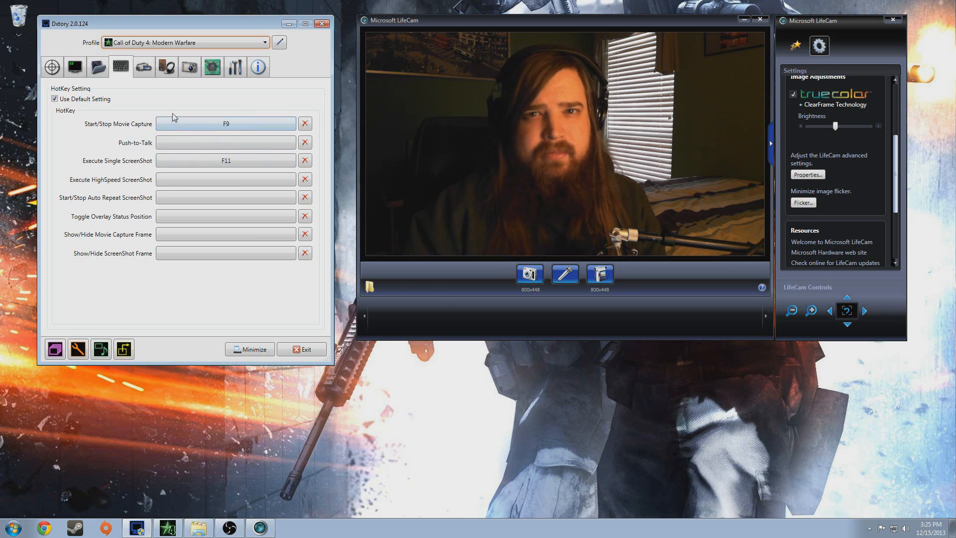
Step: Set Dxtory movie capture to Lagarith Lossless in YV12 mode at 30 fps
left_click(143, 67)
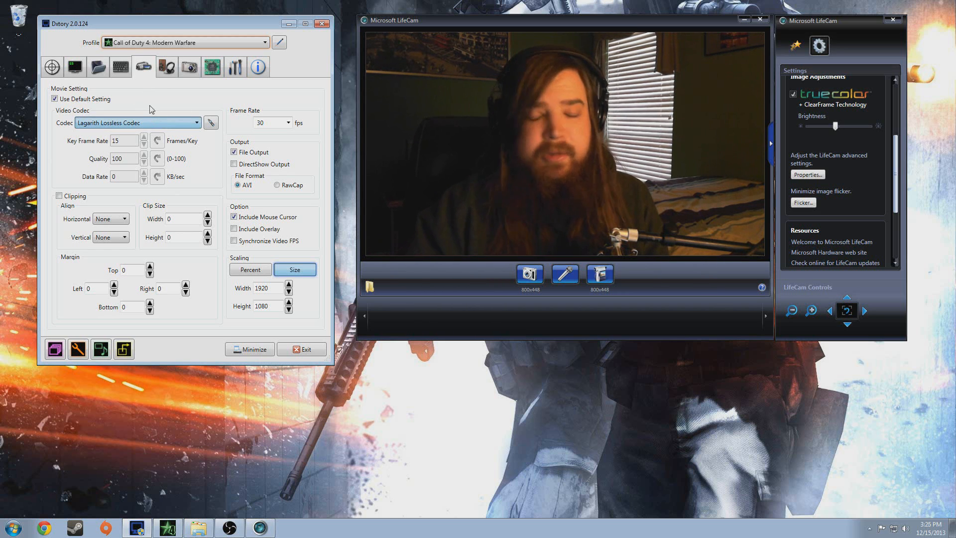
left_click(210, 123)
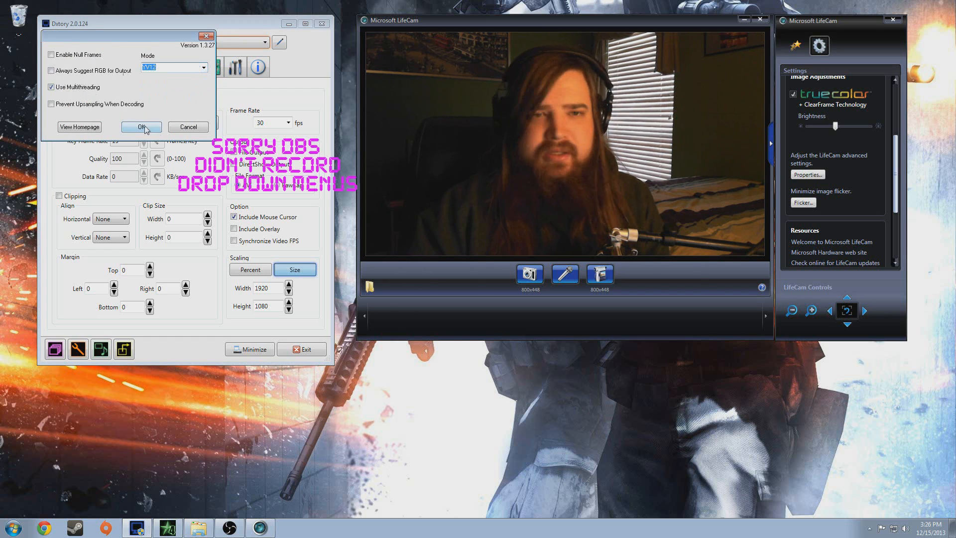
left_click(141, 127)
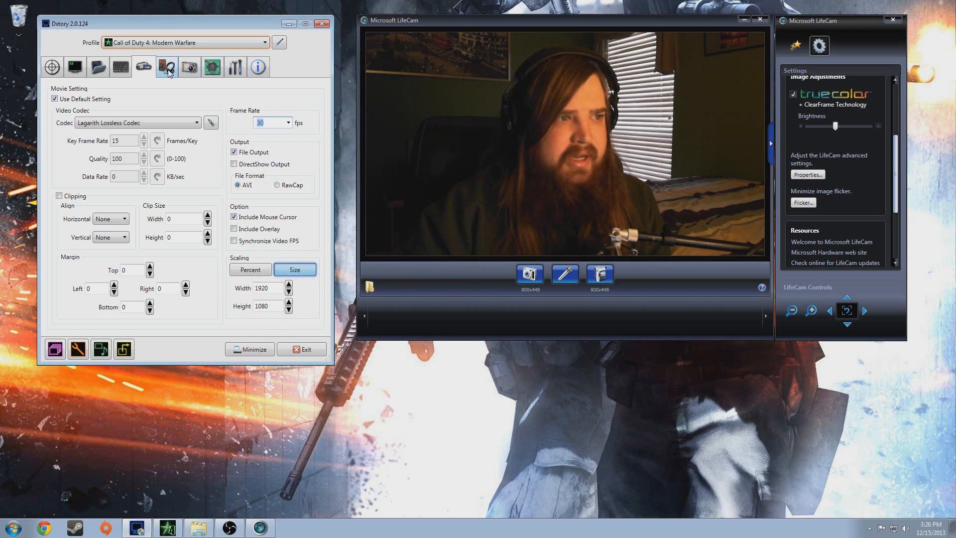
Step: Record audio device slots 1 and 2 from Digidesign Mbox 2 as PCM 48000 Hz, 16-bit stereo
left_click(165, 67)
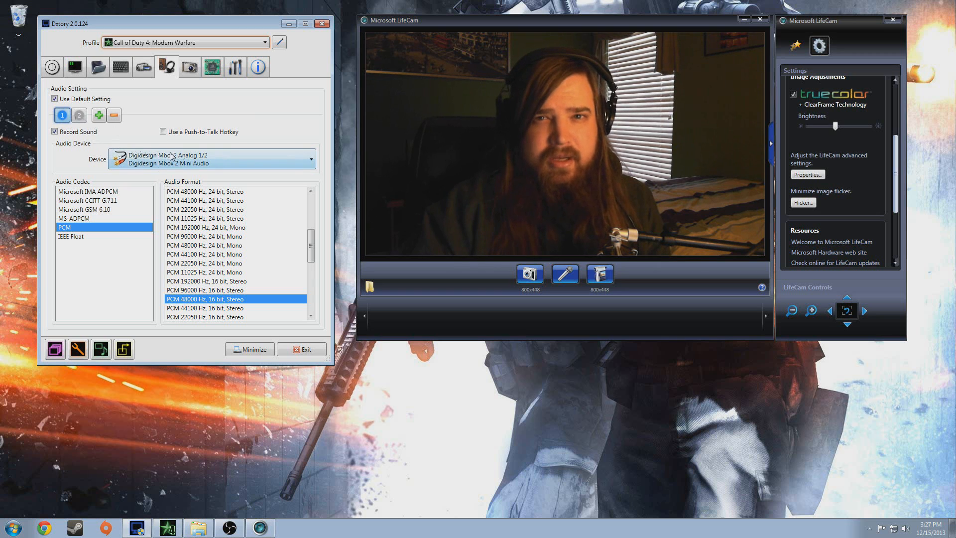
left_click(79, 115)
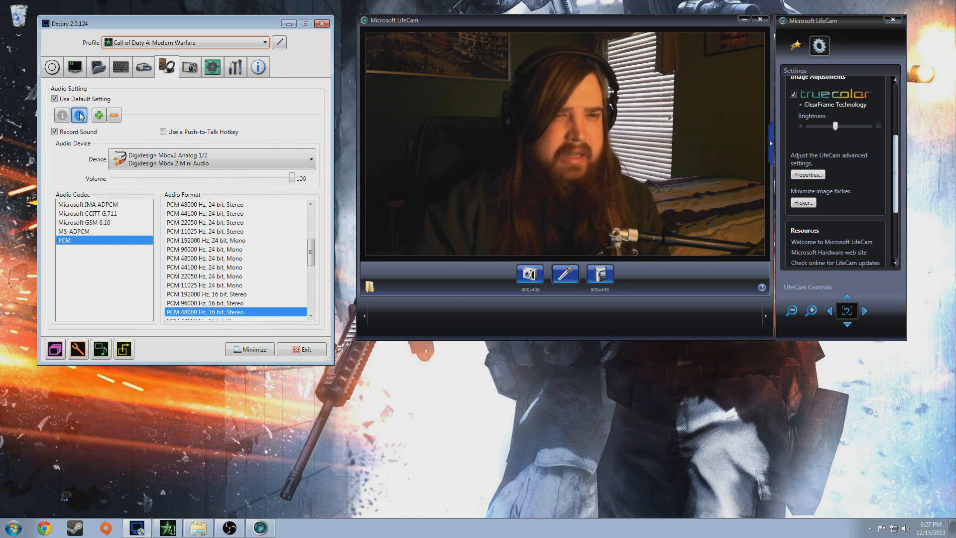
left_click(78, 115)
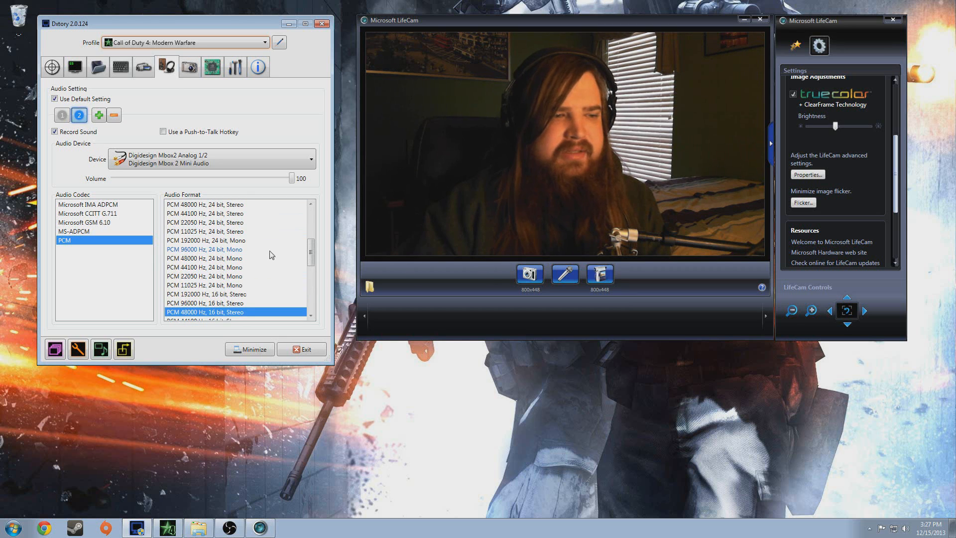
mouse_move(190, 176)
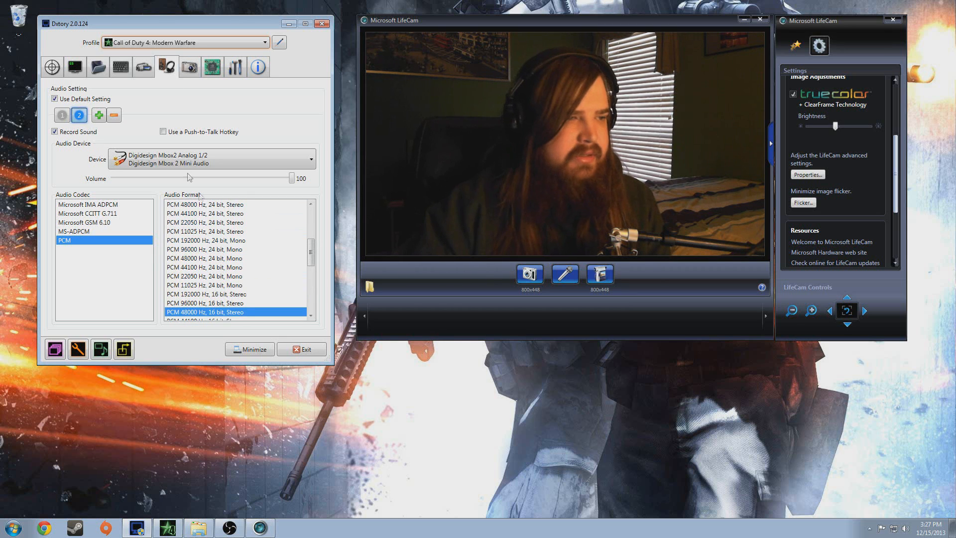
left_click(114, 115)
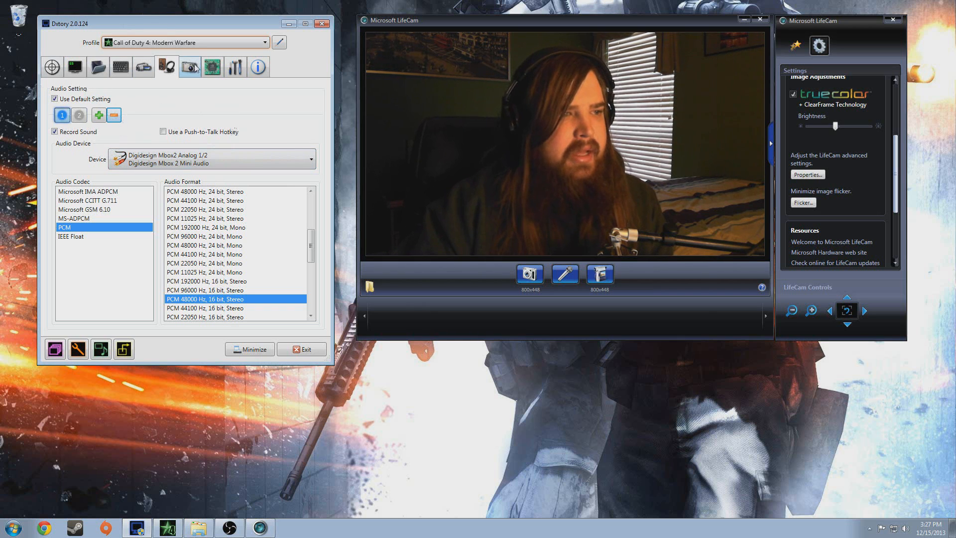
Step: Review the ScreenShot, Advanced, Global and Info tabs, leaving processing threads at 4
left_click(144, 66)
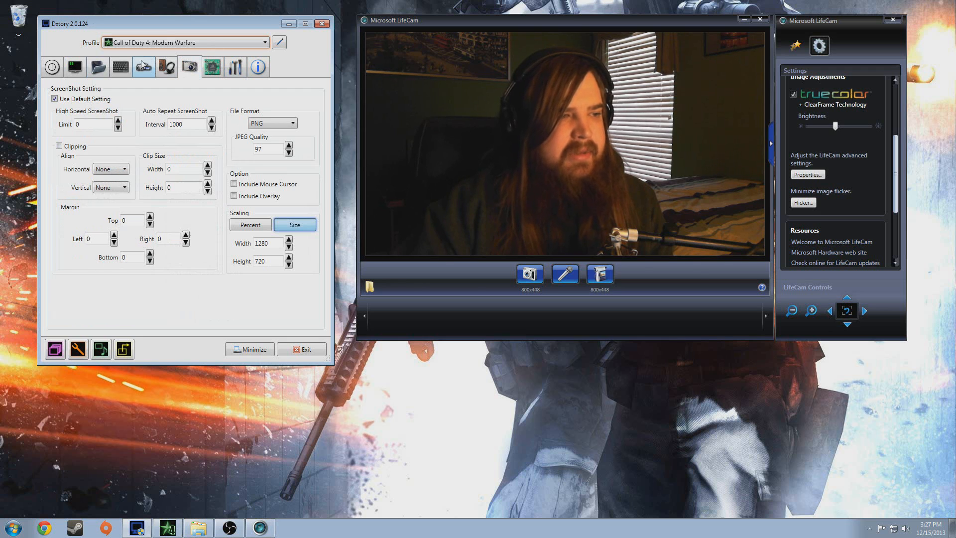
left_click(211, 66)
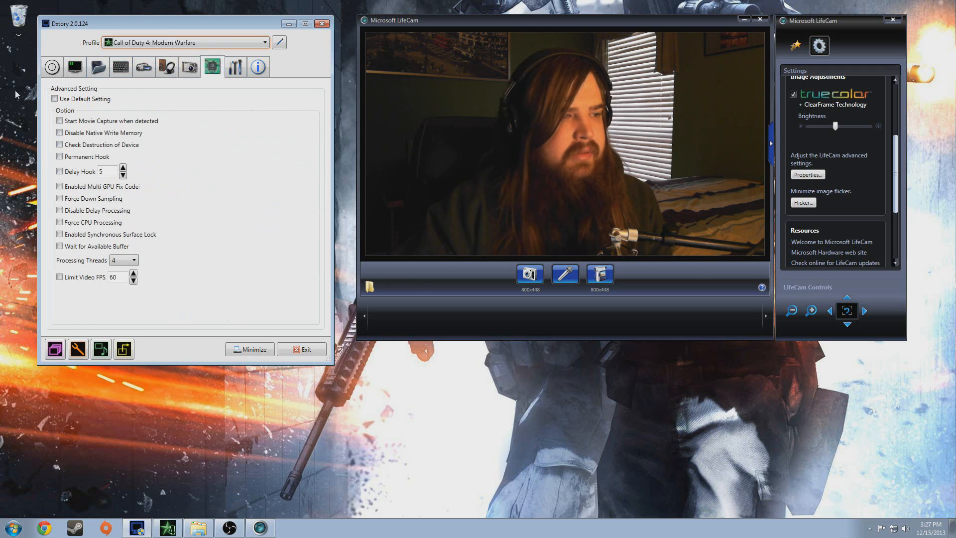
left_click(132, 263)
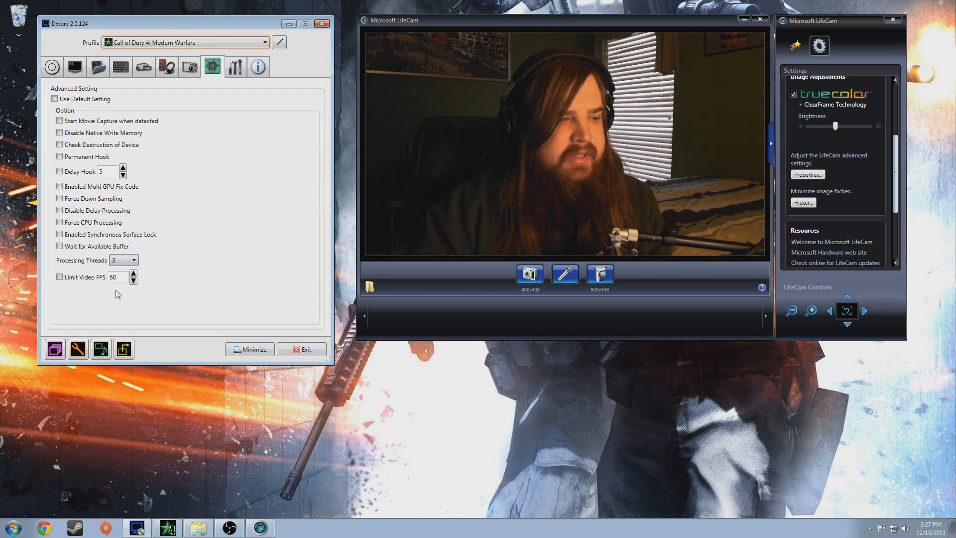
left_click(133, 255)
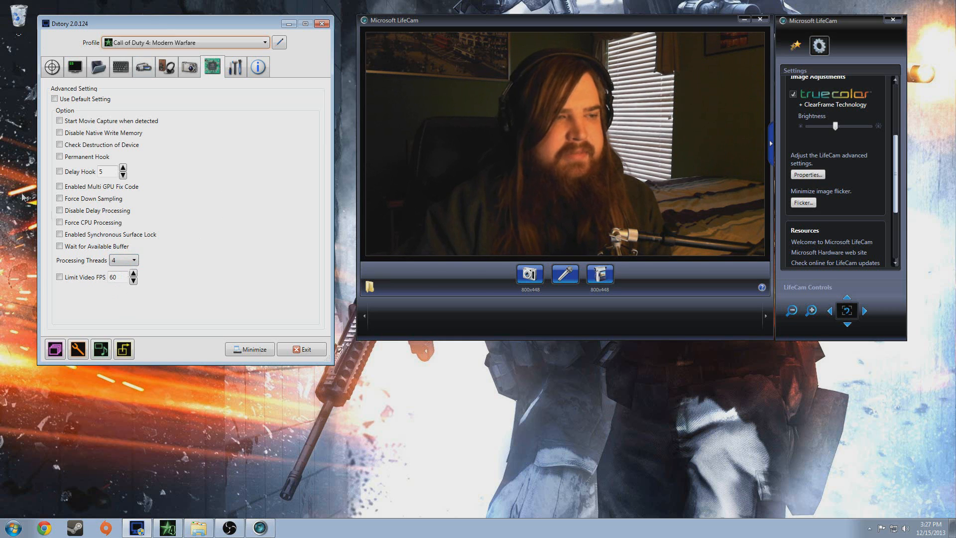
left_click(236, 67)
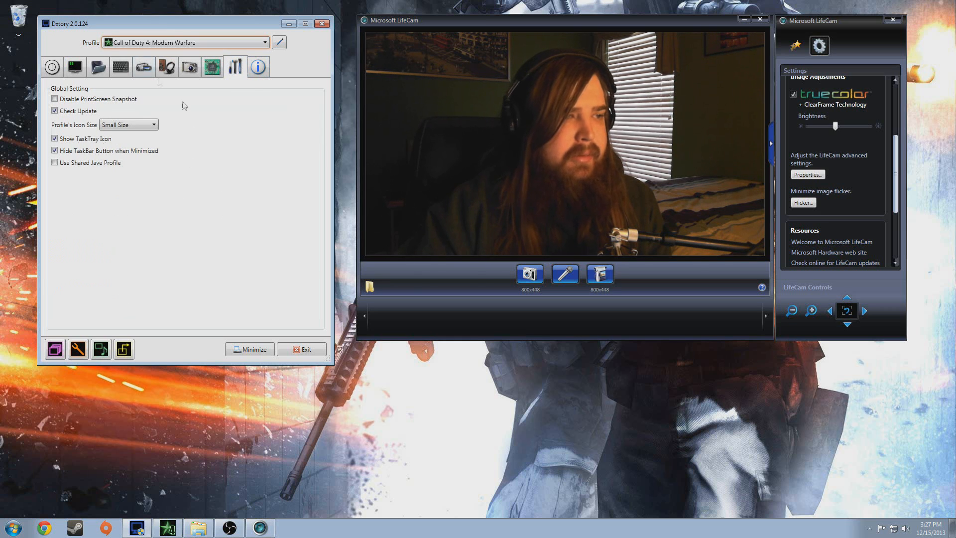
left_click(258, 66)
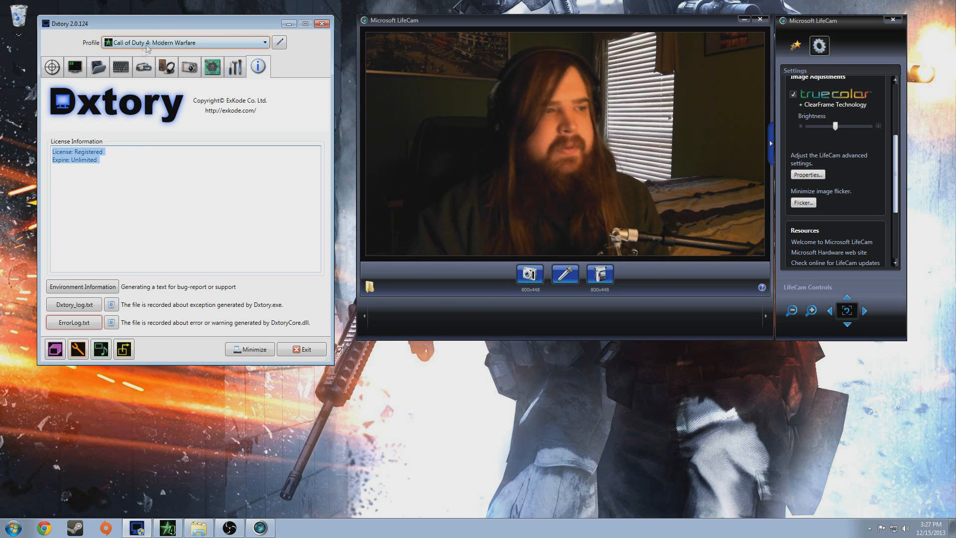
Step: Return Dxtory to the hotkey settings showing F9 movie capture and F11 screenshot
left_click(120, 67)
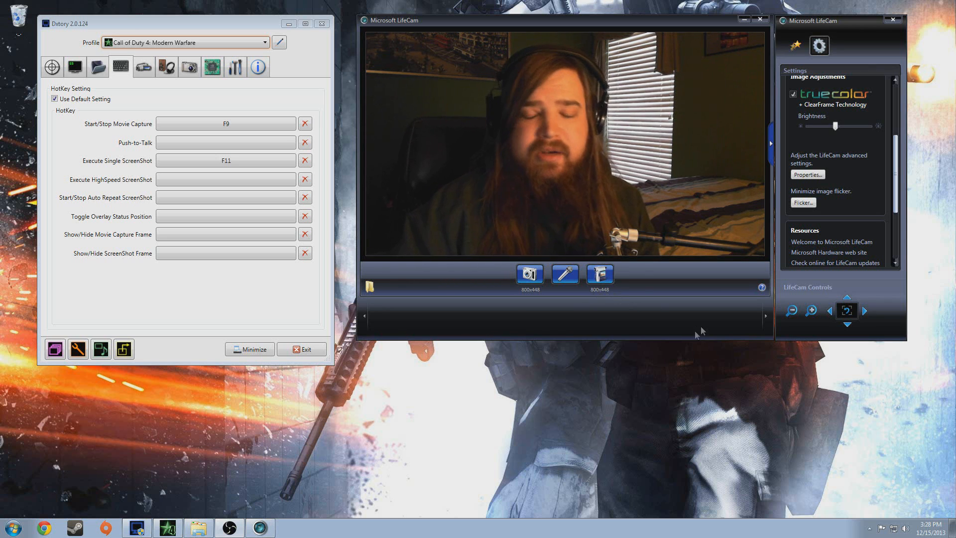
mouse_move(724, 317)
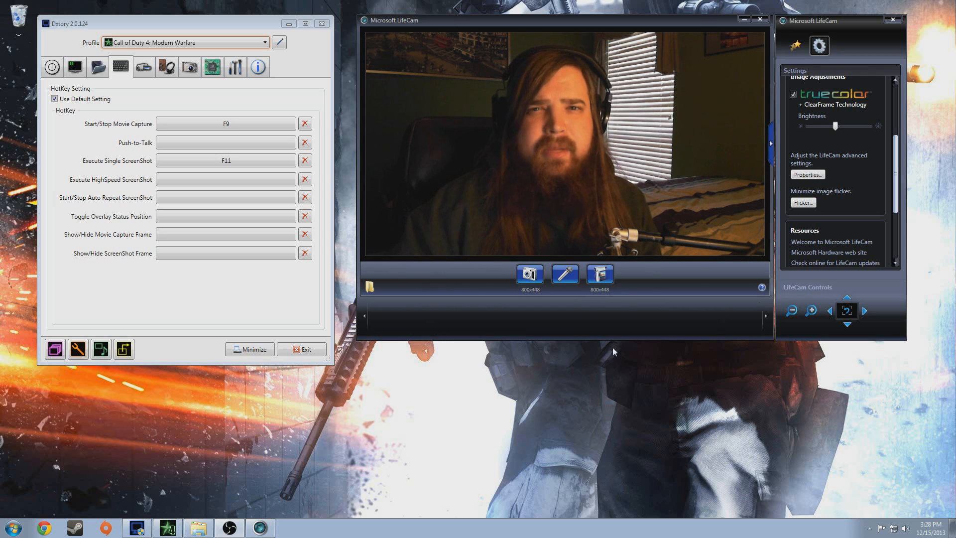
mouse_move(641, 329)
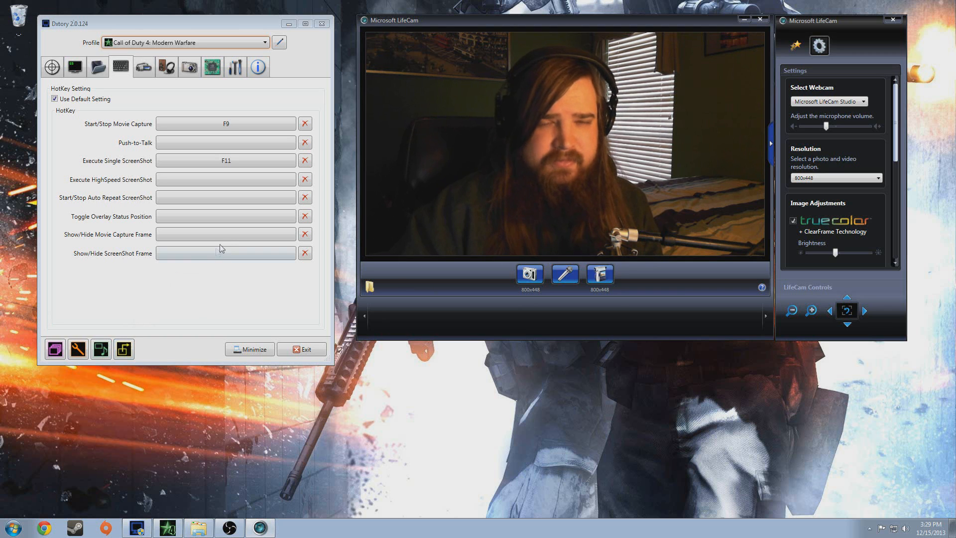
left_click(225, 233)
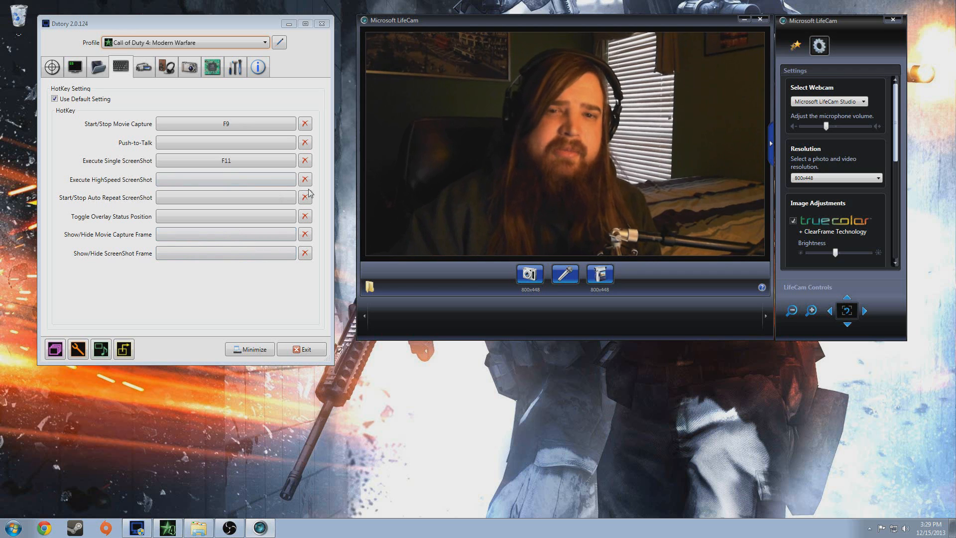
scroll("down", 3)
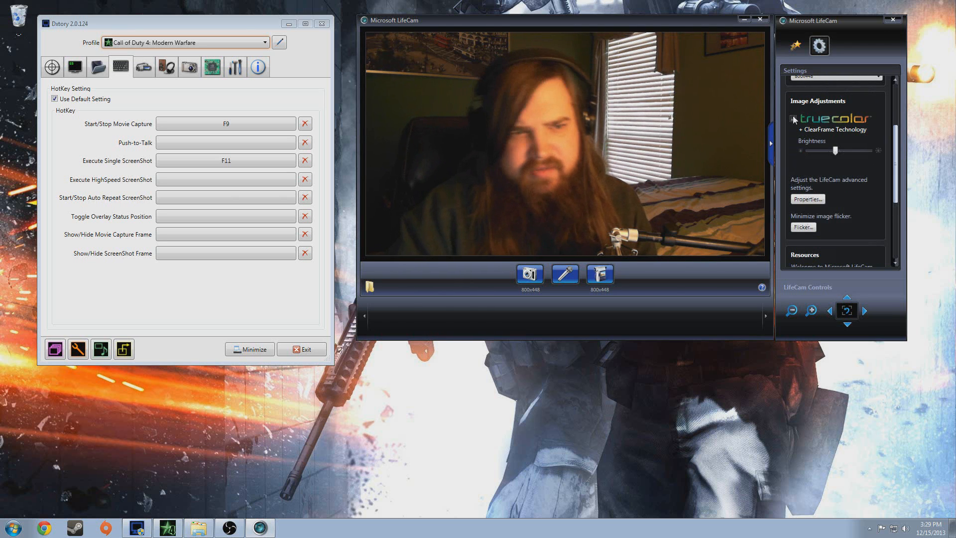
left_click(793, 118)
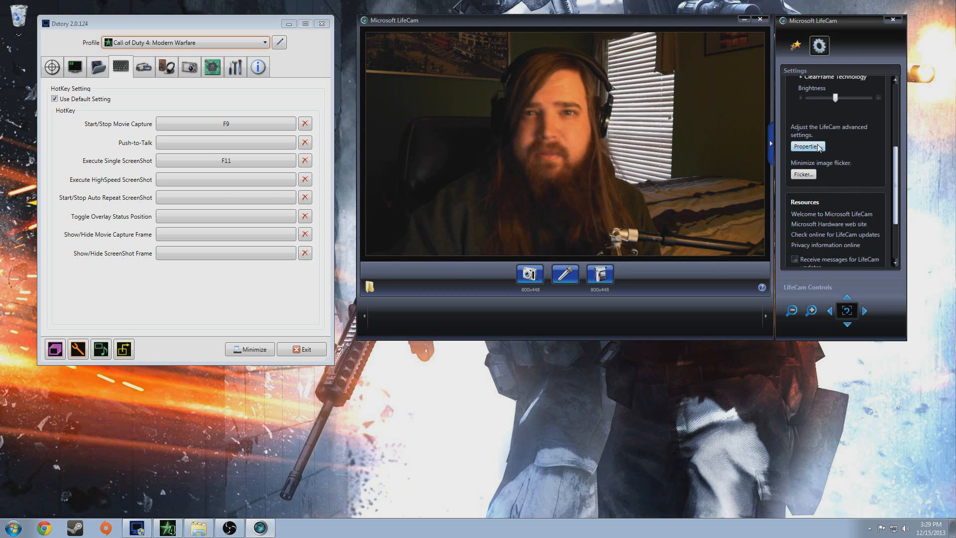
left_click(806, 146)
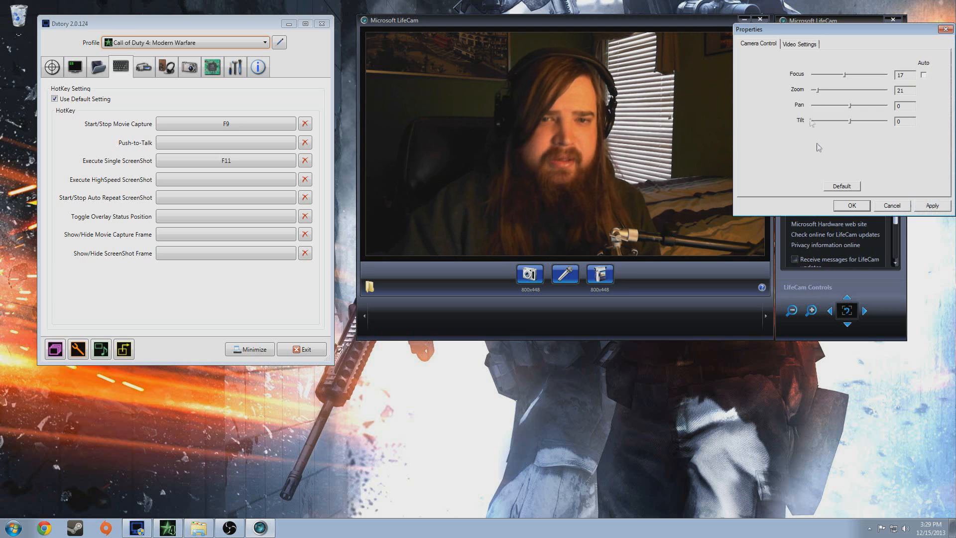
left_click(799, 43)
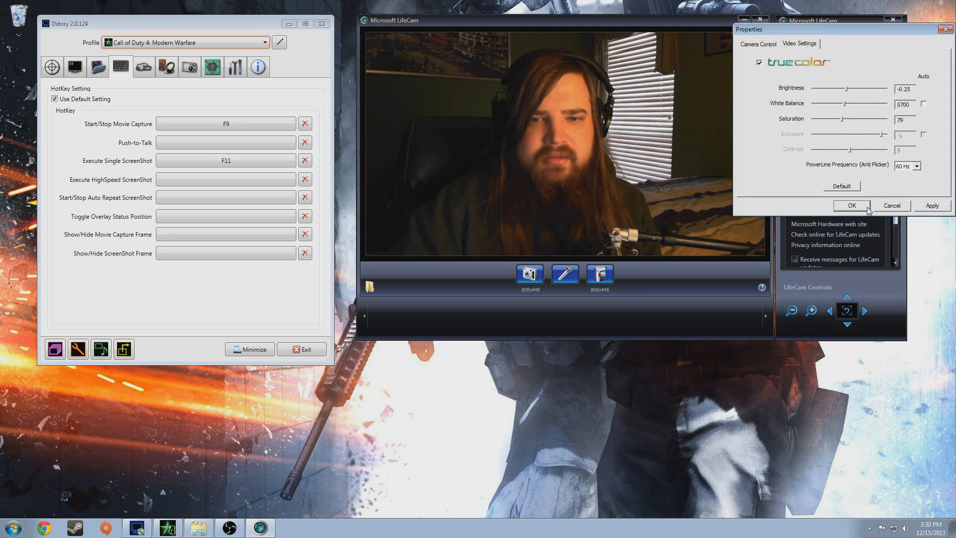
left_click(851, 206)
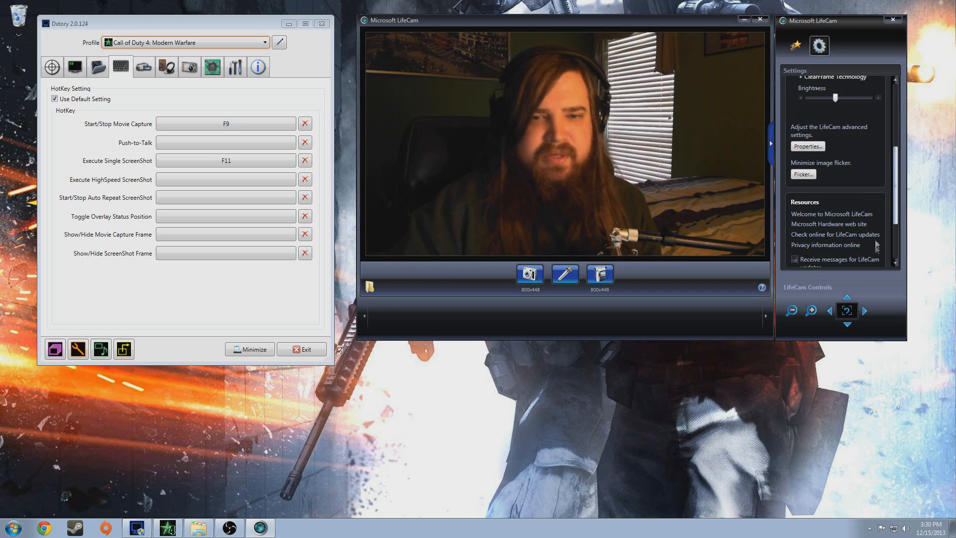
left_click(793, 45)
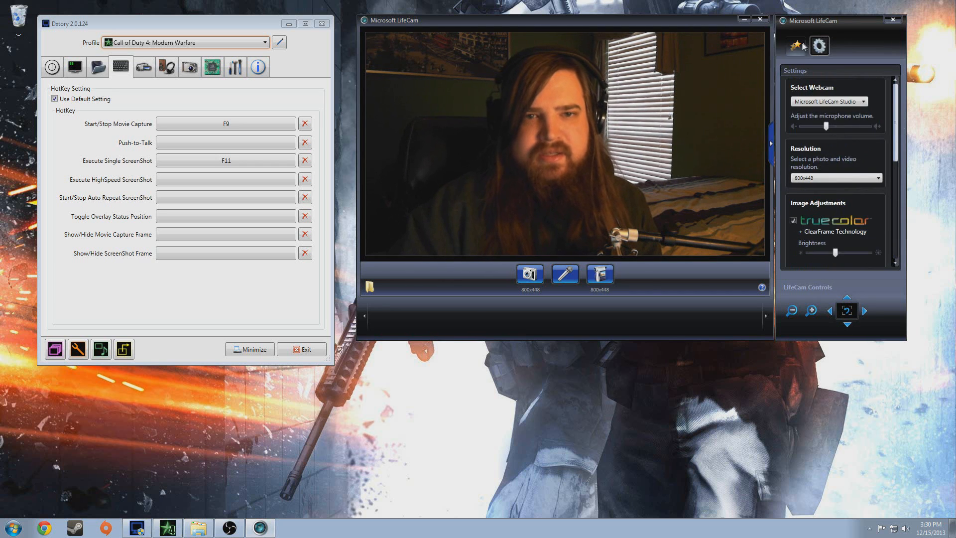
left_click(796, 45)
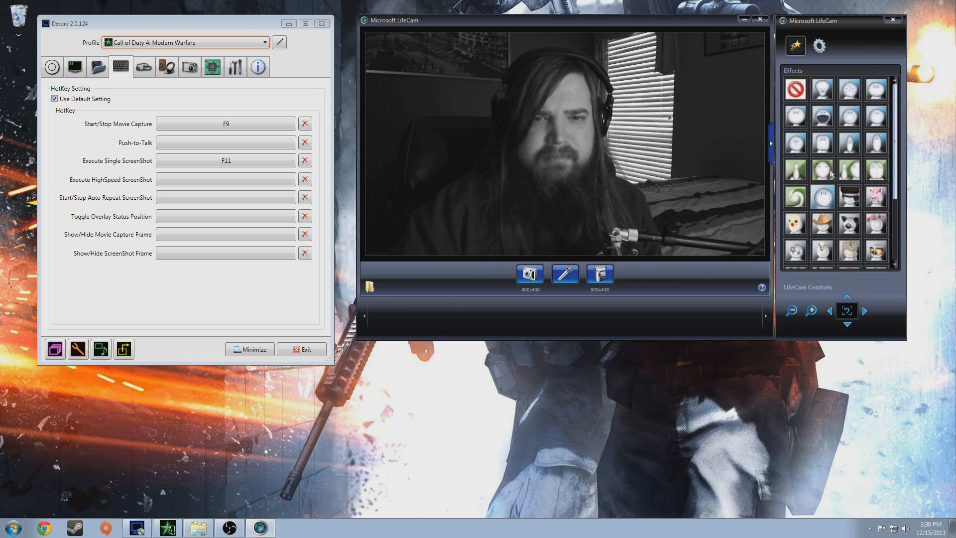
left_click(847, 221)
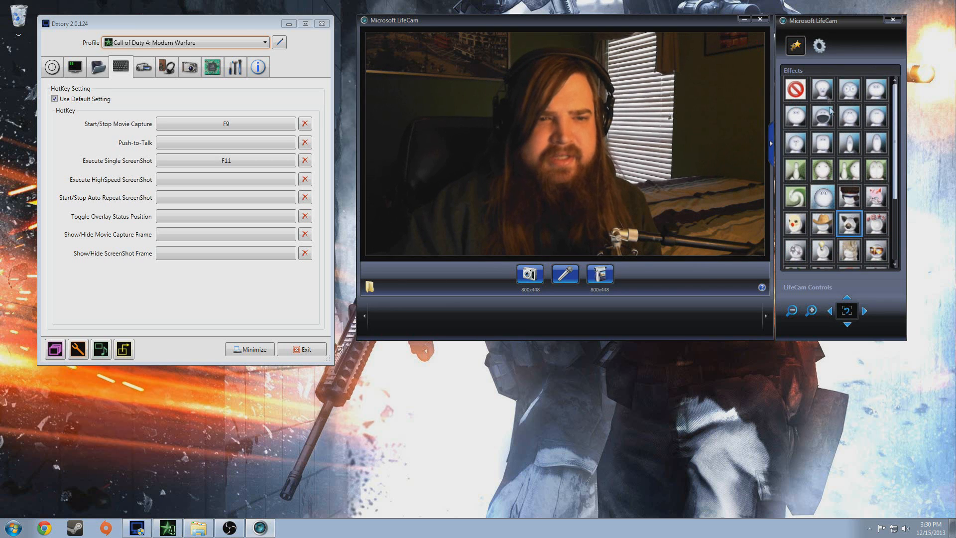
left_click(819, 46)
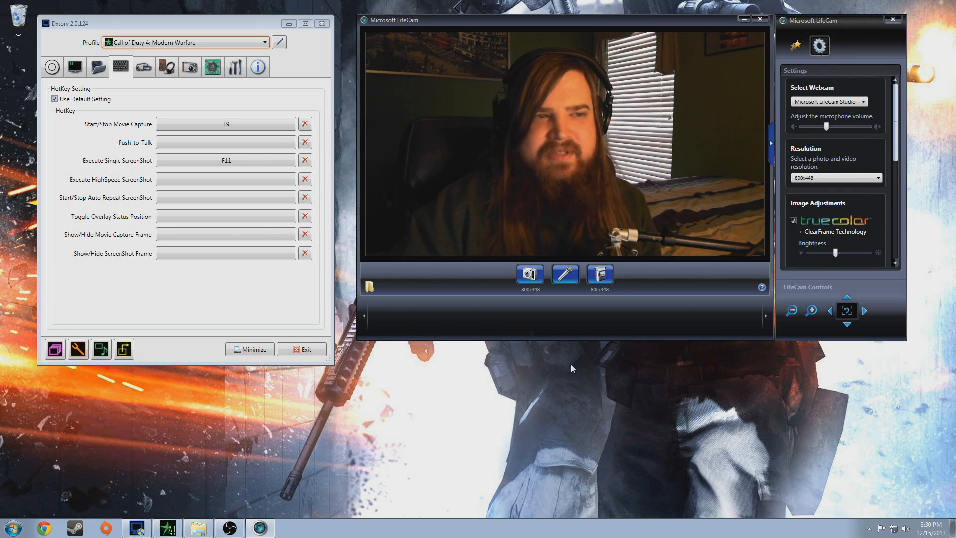
mouse_move(397, 277)
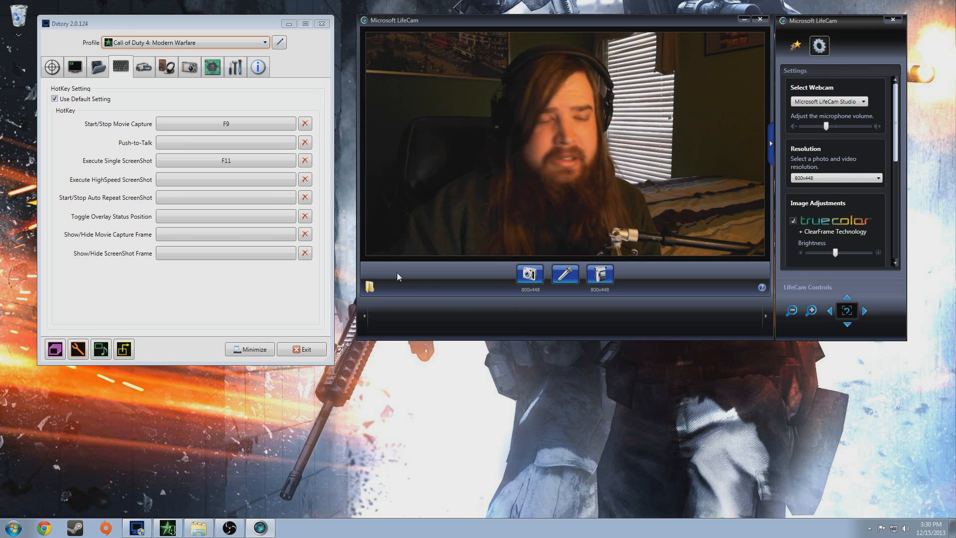
Step: Search 'movie' to launch Movie Maker, try webcam recording, and dismiss the device-in-use error
left_click(12, 528)
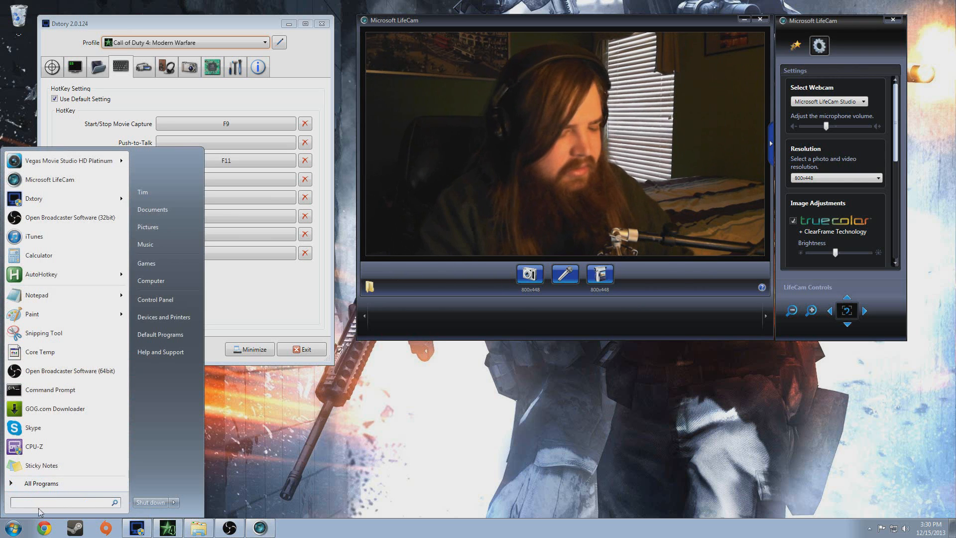
type("movie")
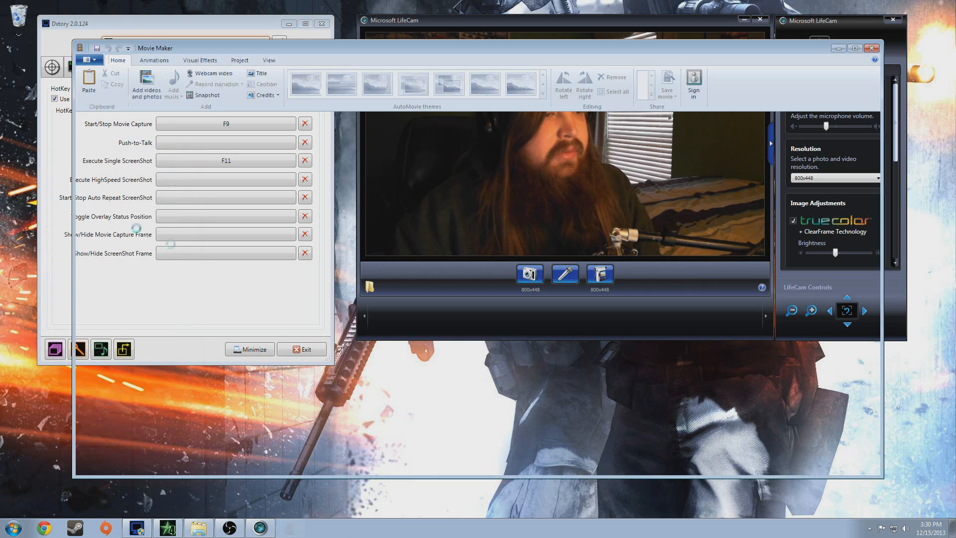
left_click(212, 73)
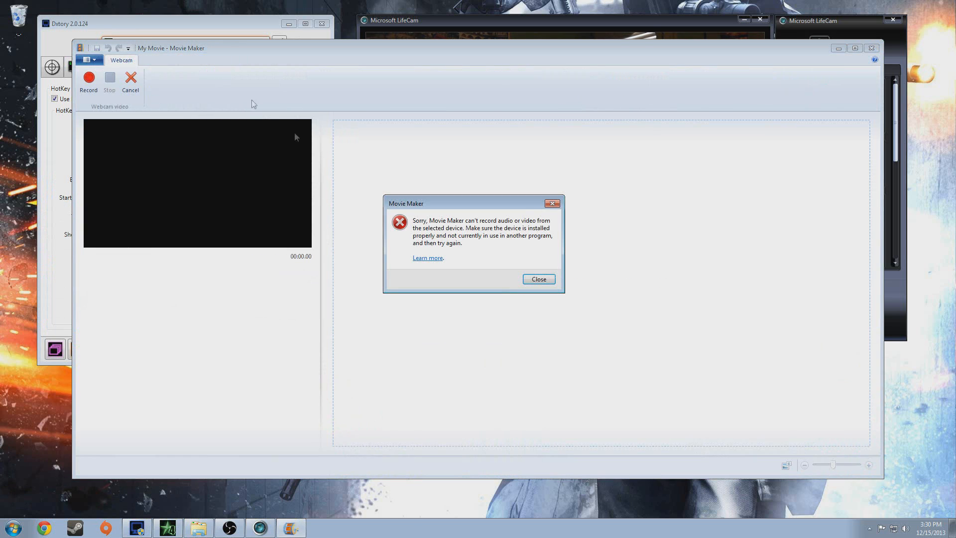
left_click(538, 279)
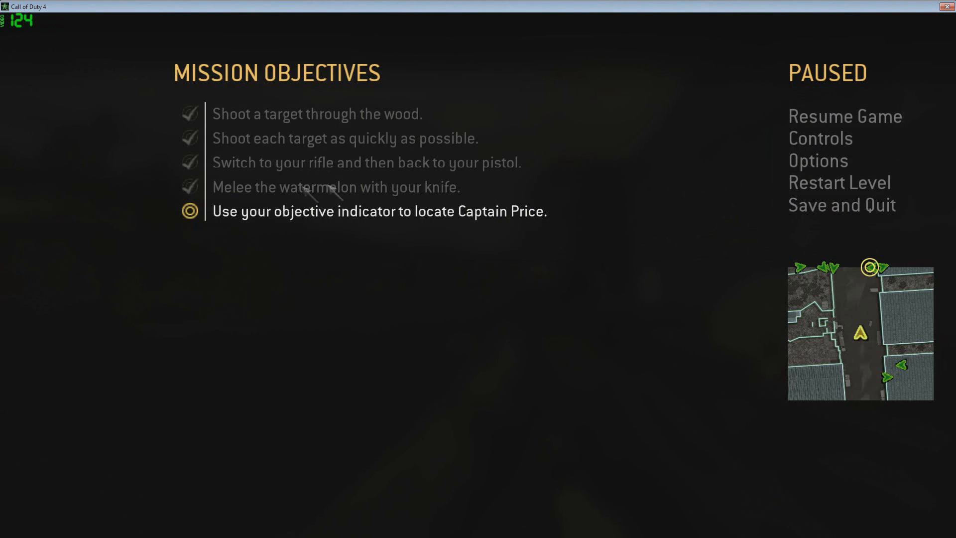
mouse_move(550, 248)
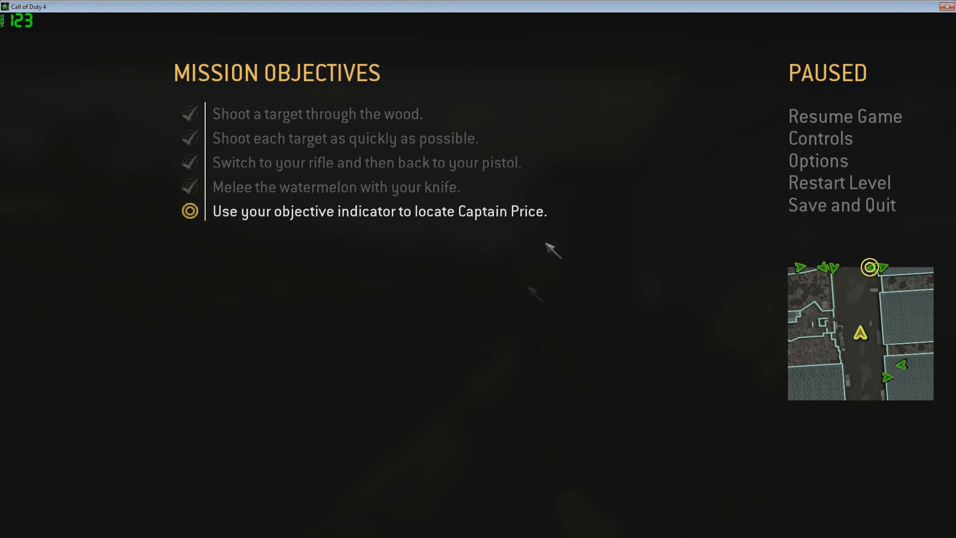
mouse_move(360, 30)
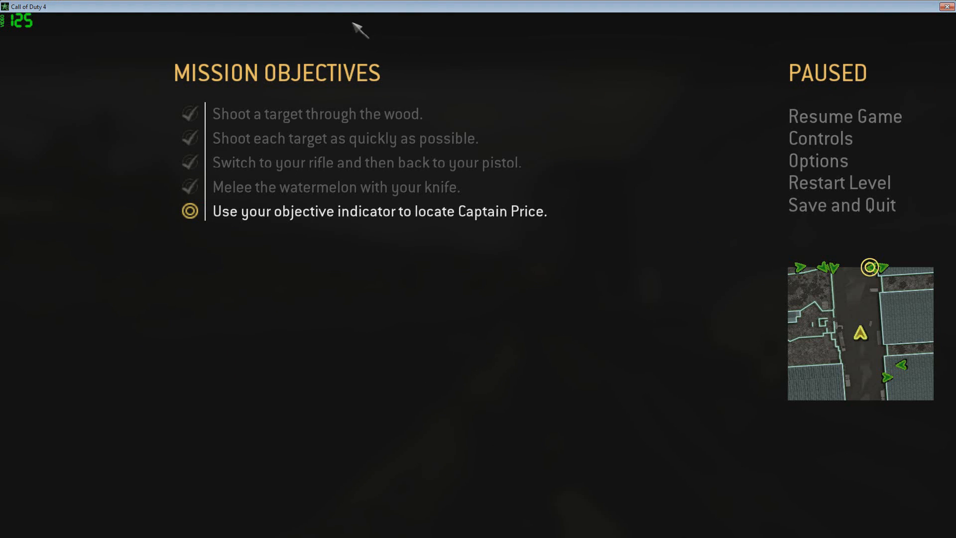
mouse_move(383, 196)
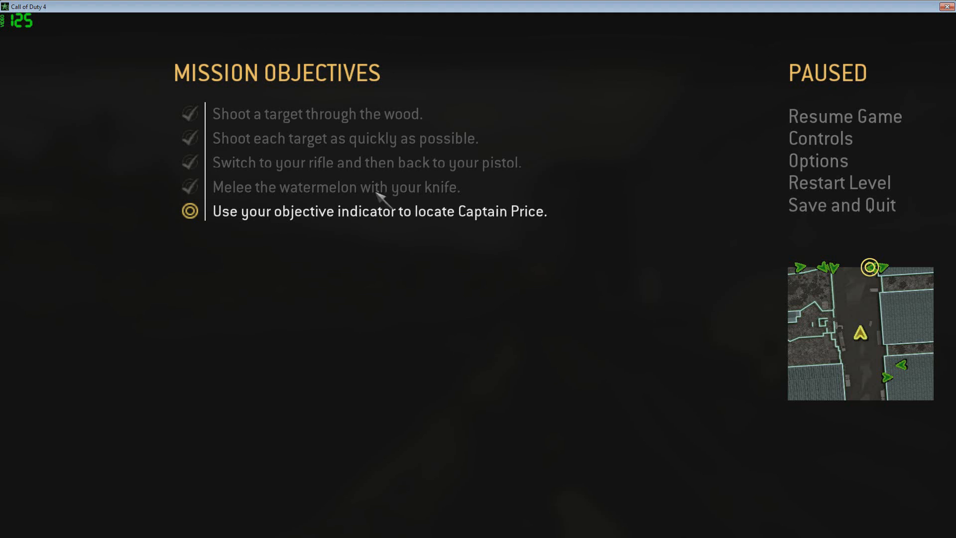
mouse_move(385, 113)
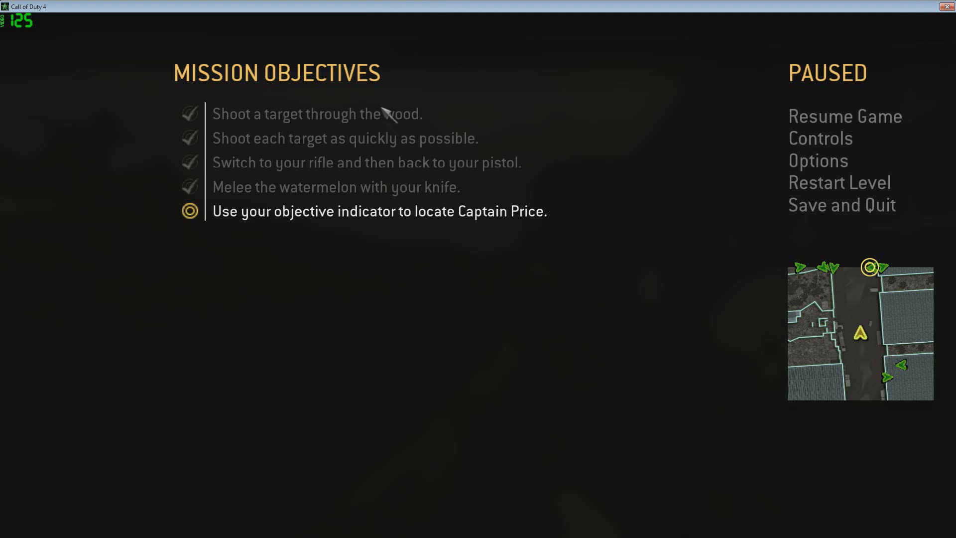
mouse_move(388, 74)
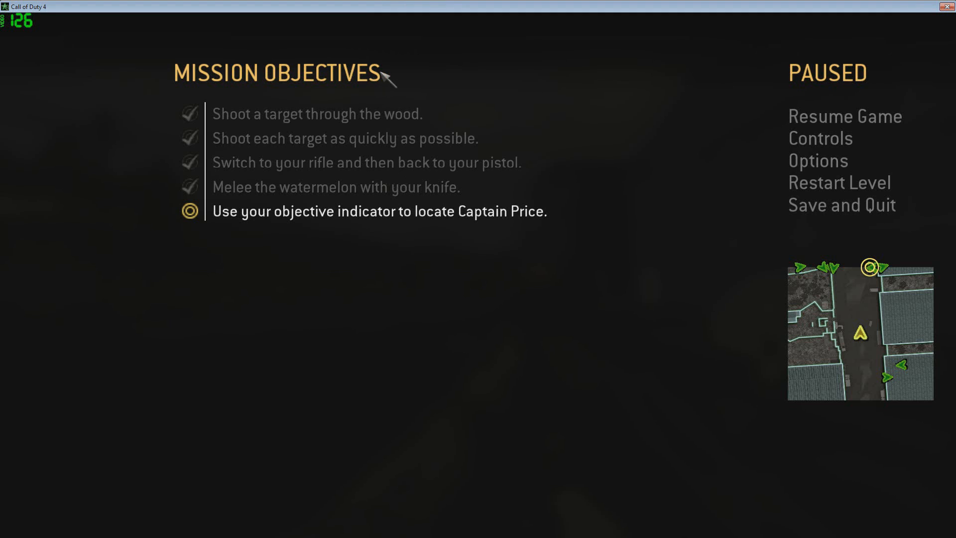
Step: Resume the paused Call of Duty 4 mission from the pause menu
left_click(845, 116)
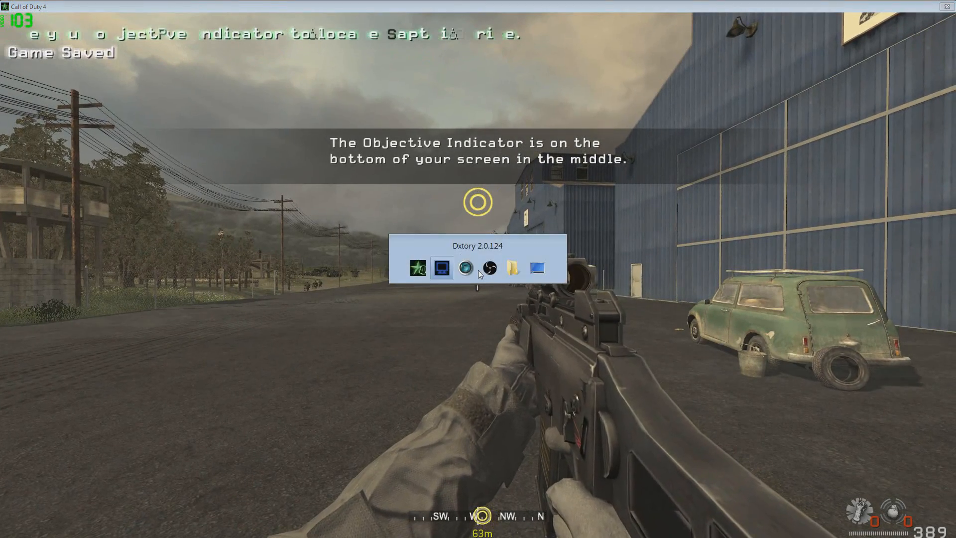
Step: Show Dxtory's movie settings (Lagarith, 30 fps, 1920×1080) and bring the LifeCam preview forward
left_click(442, 268)
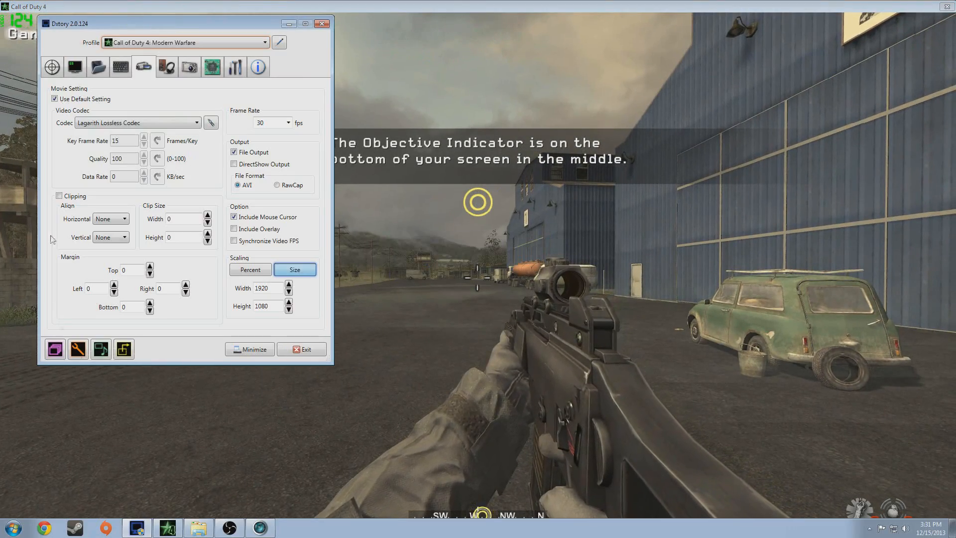
left_click(259, 527)
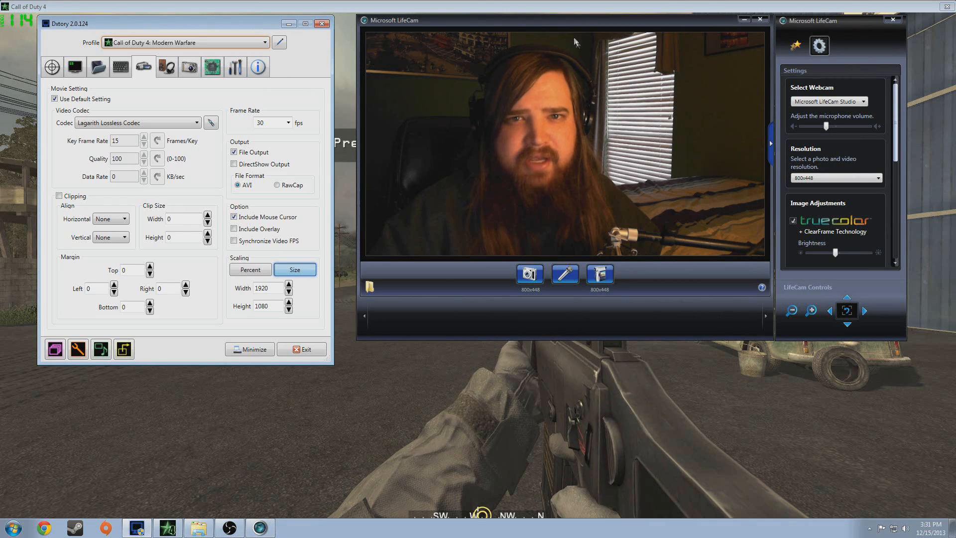
left_click(598, 274)
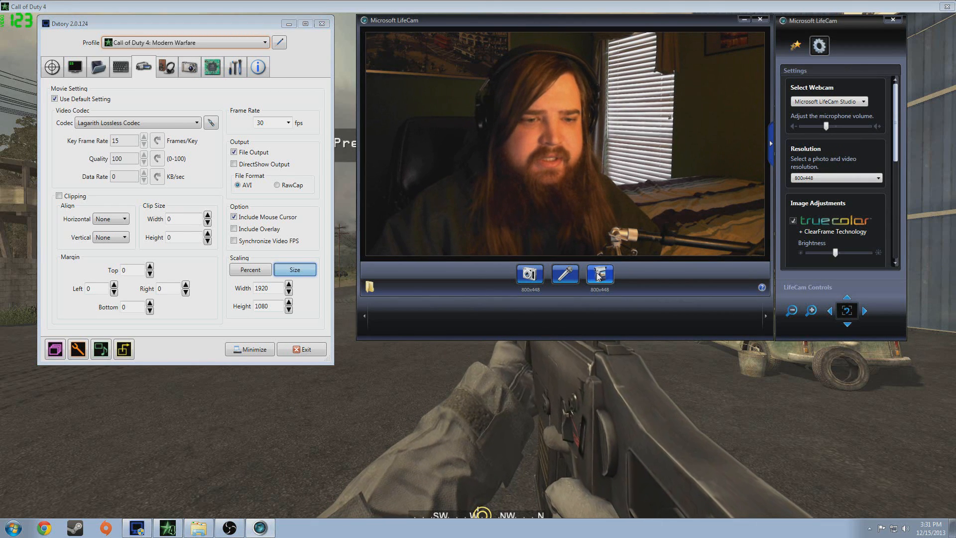
left_click(599, 273)
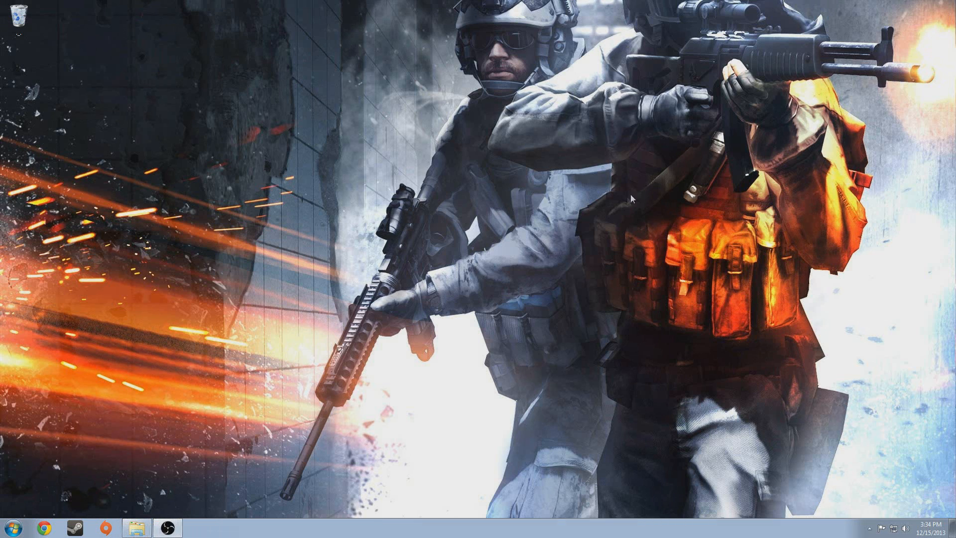
Step: Restore the Vegas project showing WebCam, Dxtory Video, Gameplay Audio and microphone tracks
left_click(12, 527)
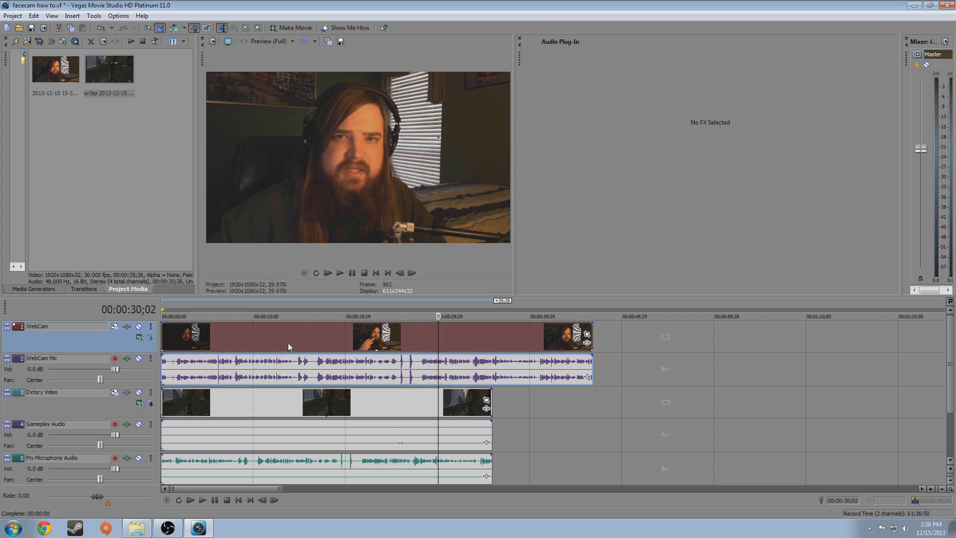
mouse_move(90, 329)
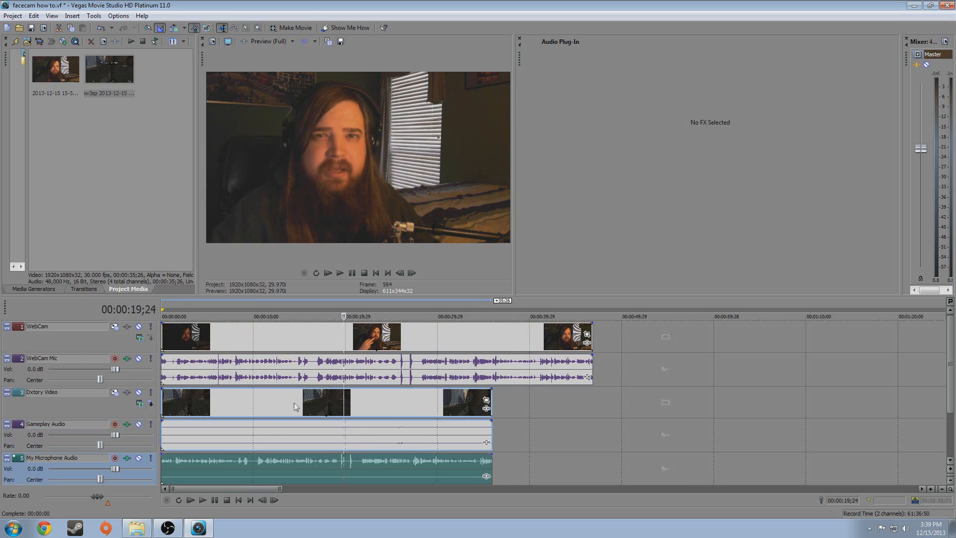
Step: Reorder Dxtory Video and Gameplay Audio under WebCam and shift their clips later
right_click(295, 407)
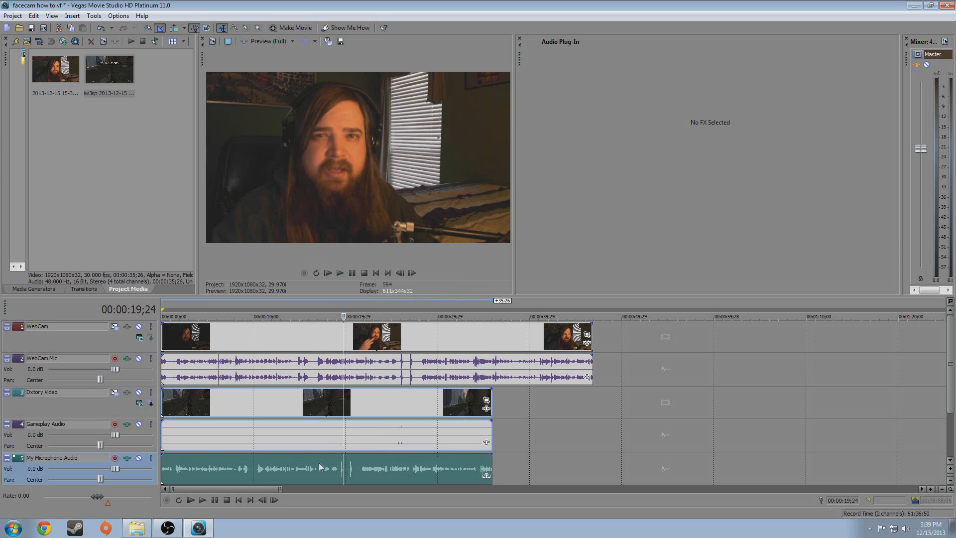
right_click(320, 466)
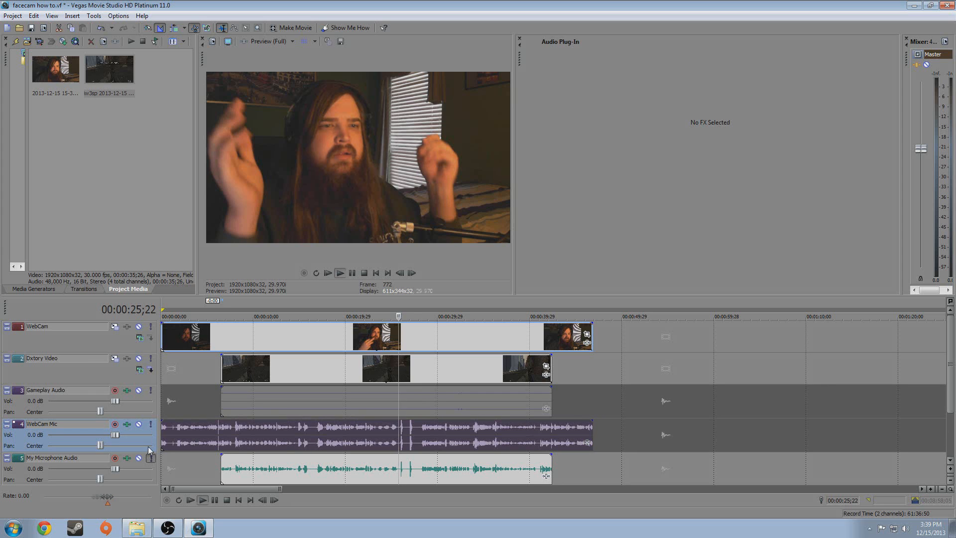
Step: Mute the WebCam Mic track
left_click(340, 272)
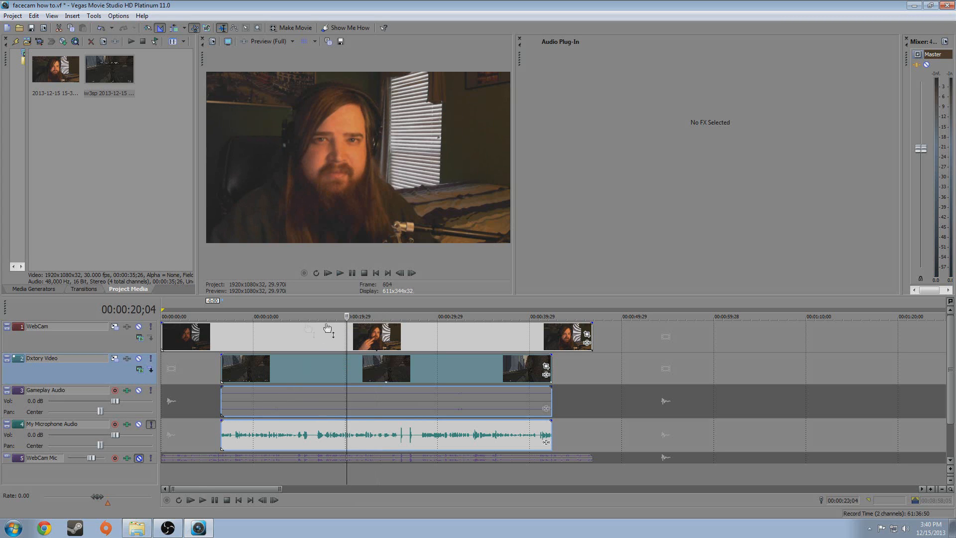
mouse_move(712, 367)
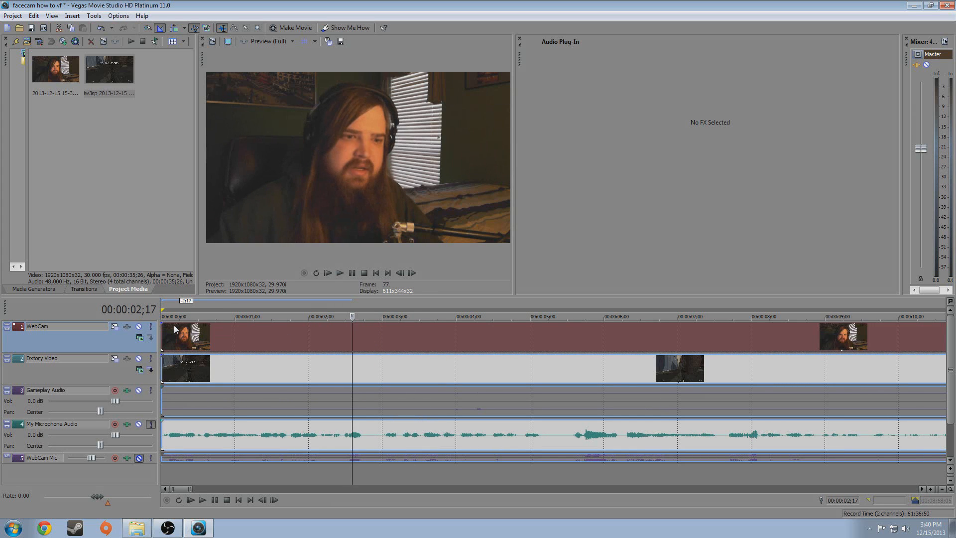
mouse_move(231, 351)
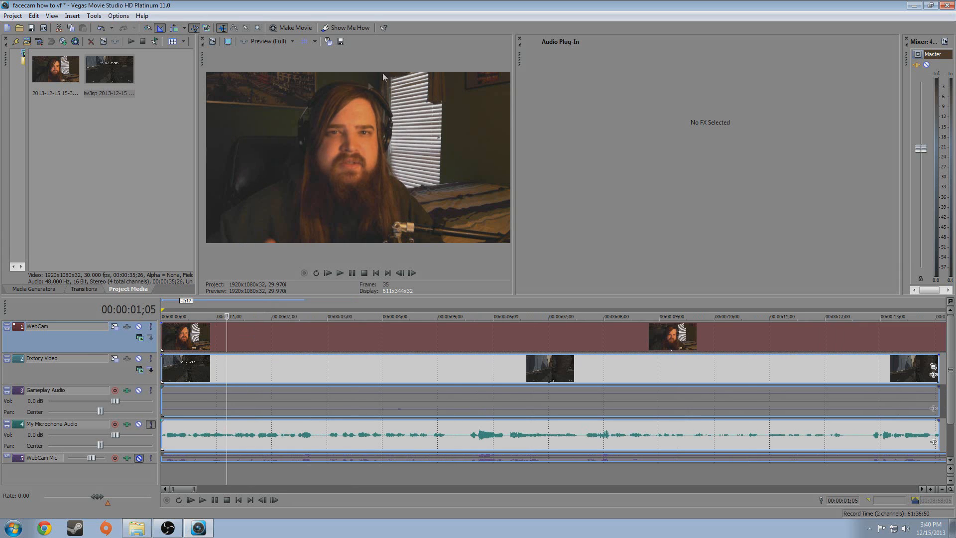
mouse_move(356, 92)
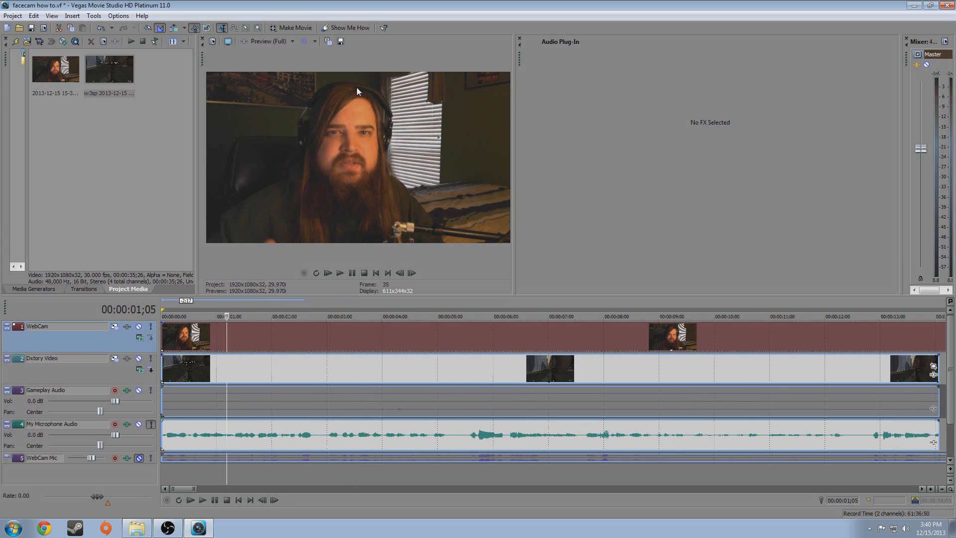
mouse_move(517, 377)
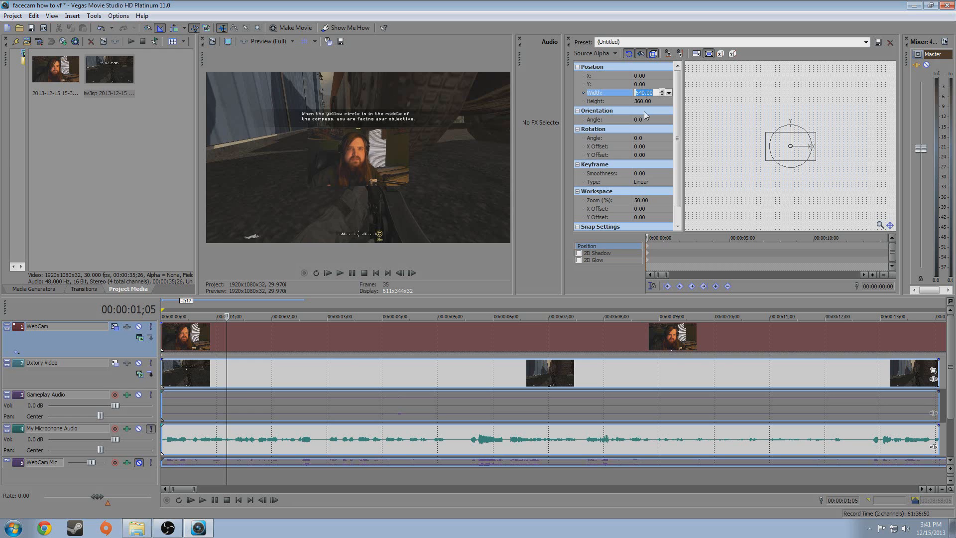
Step: Drag the webcam frame in Track Motion to the gameplay's lower-right corner, Y -378
type("550")
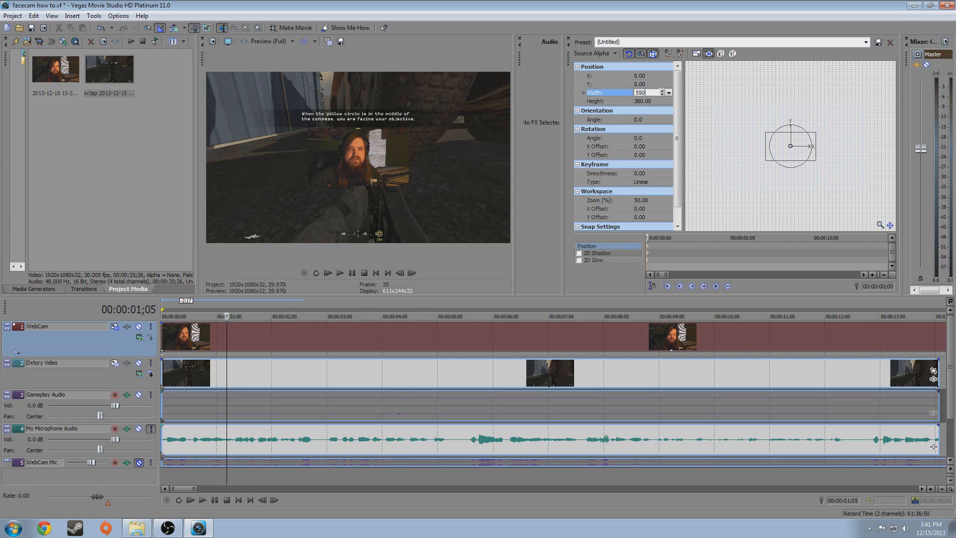
left_click(641, 92)
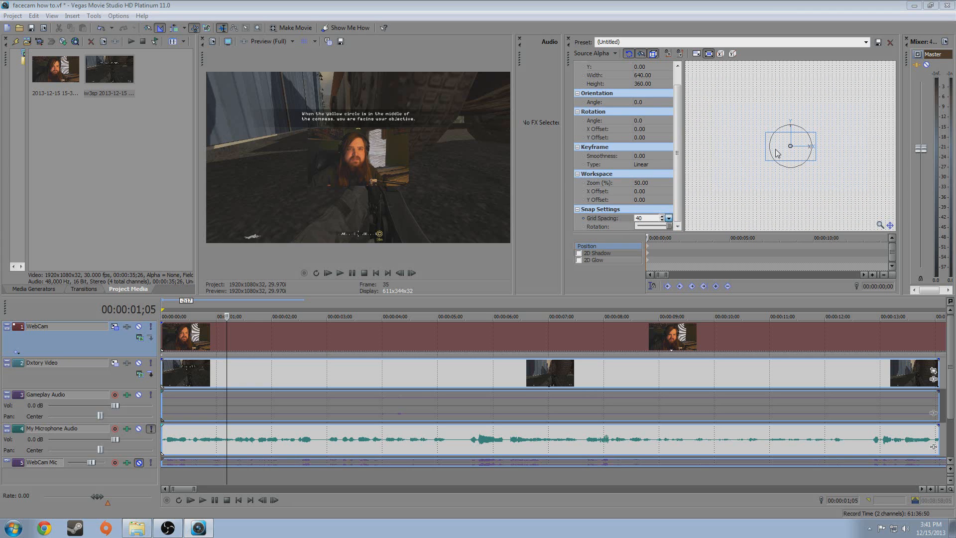
left_click_drag(791, 144, 782, 115)
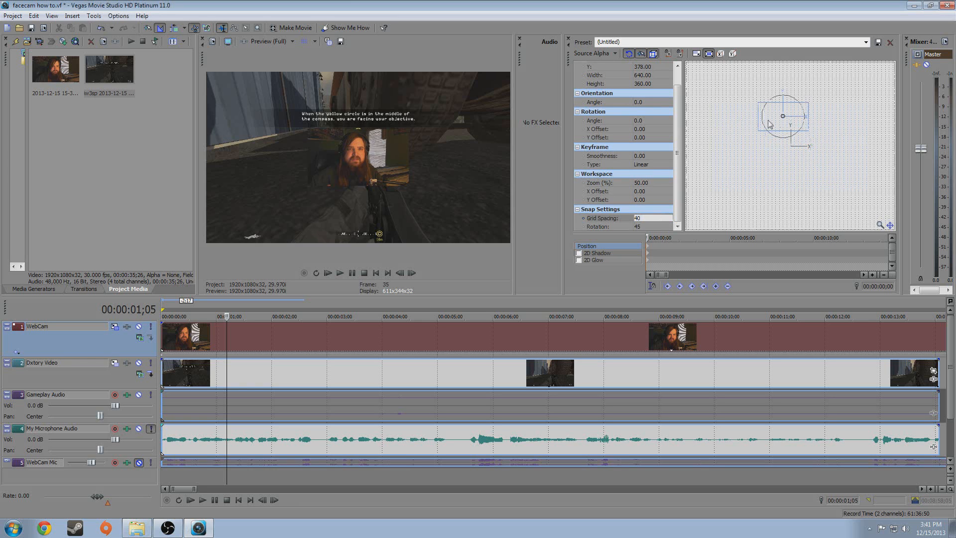
left_click_drag(783, 116, 741, 144)
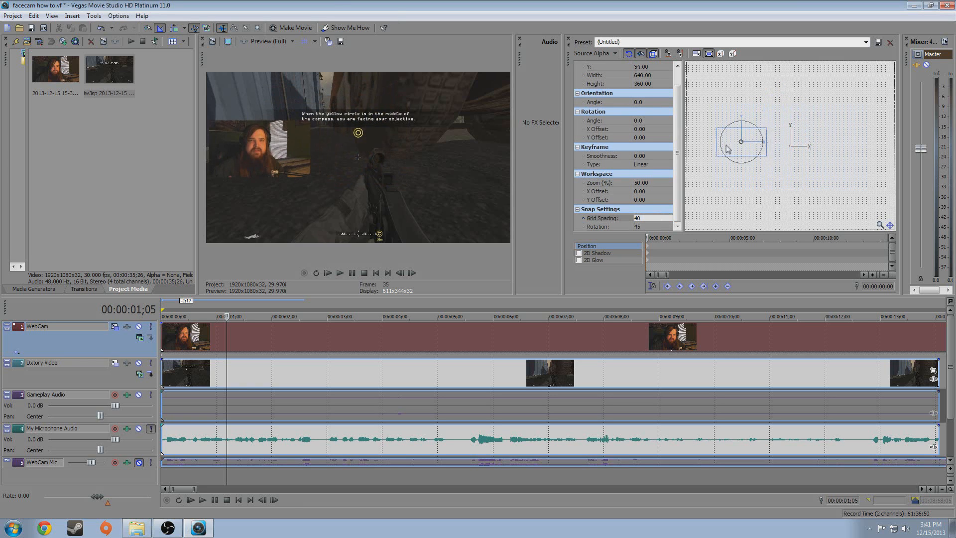
left_click_drag(740, 142, 737, 179)
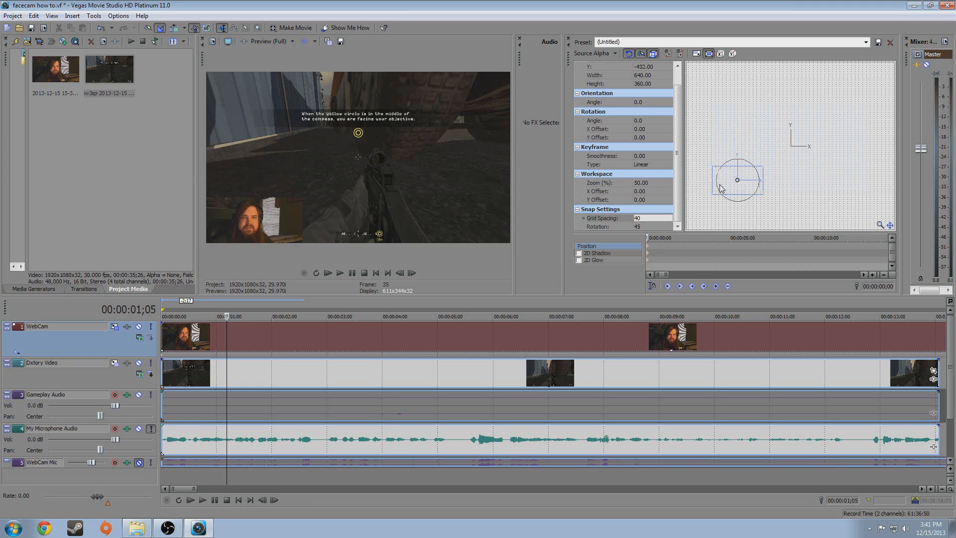
left_click_drag(738, 180, 848, 176)
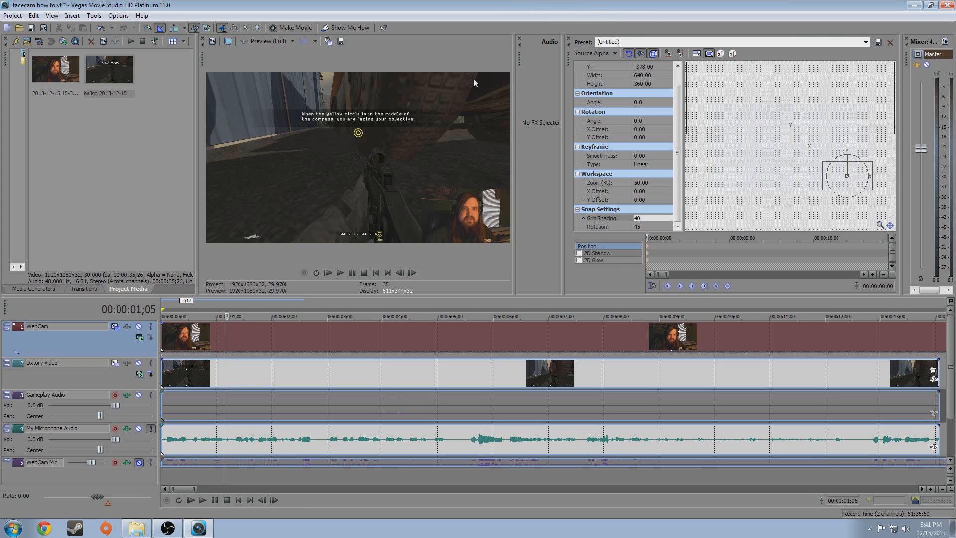
mouse_move(298, 335)
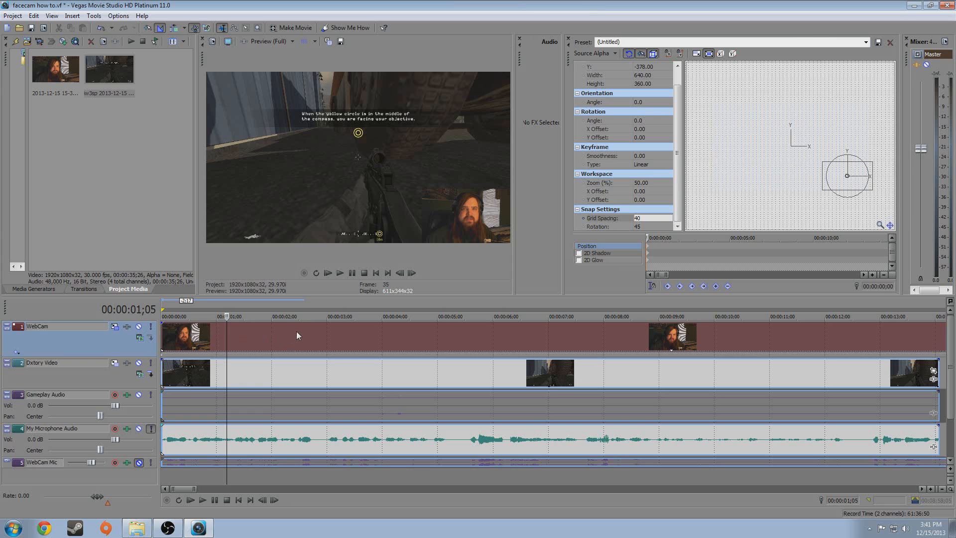
left_click(328, 272)
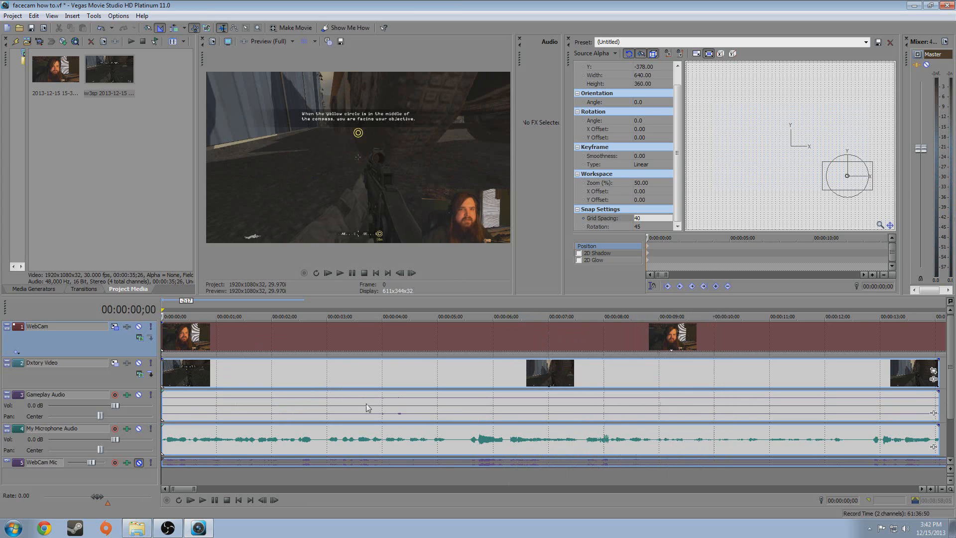
left_click(139, 394)
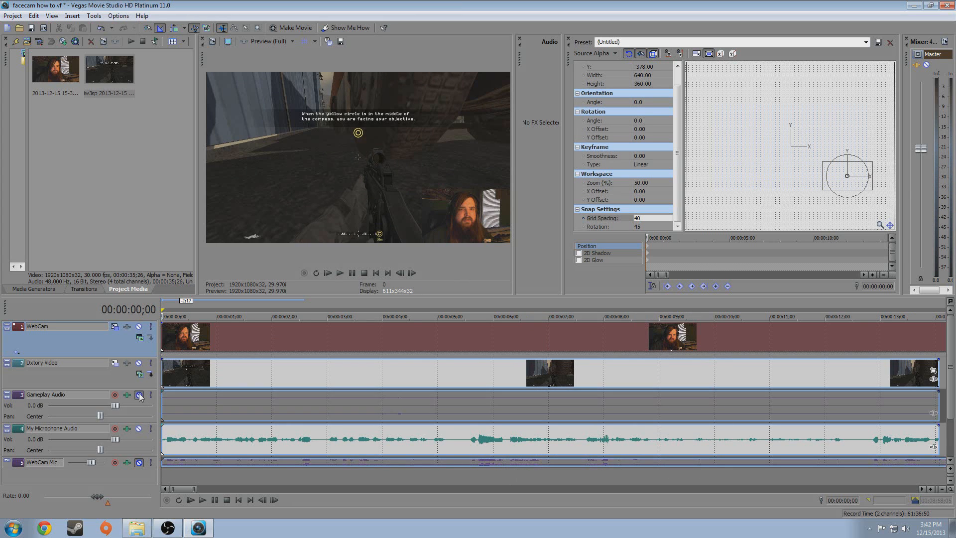
Step: Mute Gameplay Audio and lower its volume to -2.9 dB
left_click(328, 272)
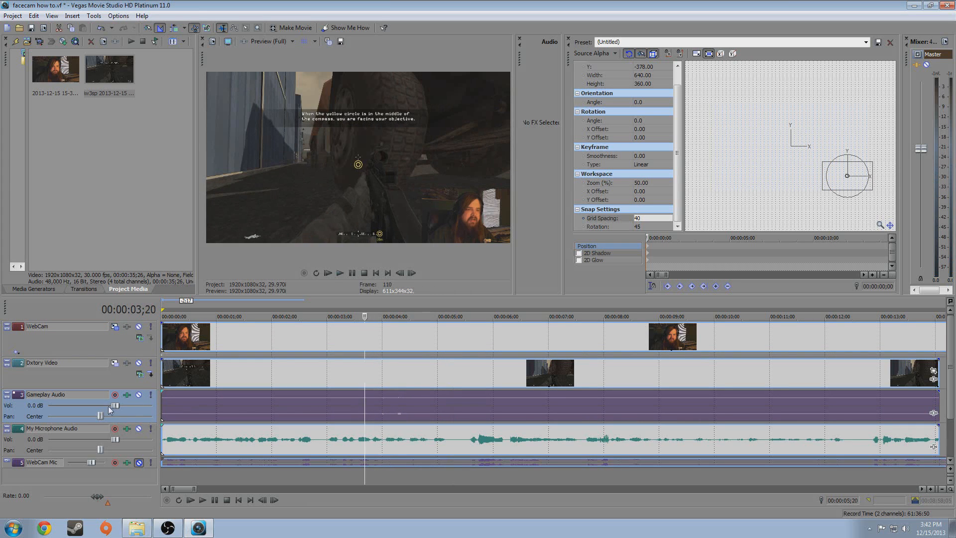
left_click_drag(114, 405, 101, 405)
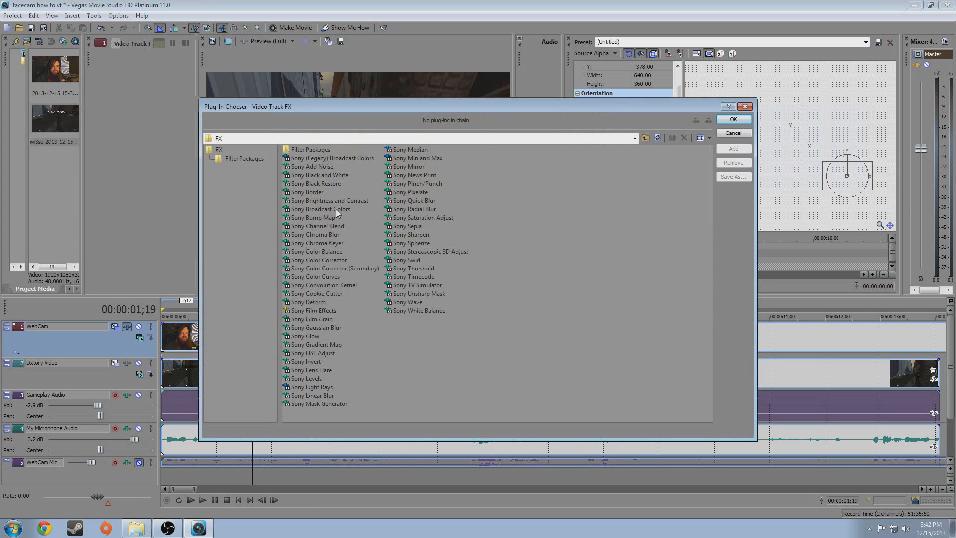
Step: Add Sony Brightness and Contrast to Dxtory Video, raising contrast to 0.07
left_click(329, 200)
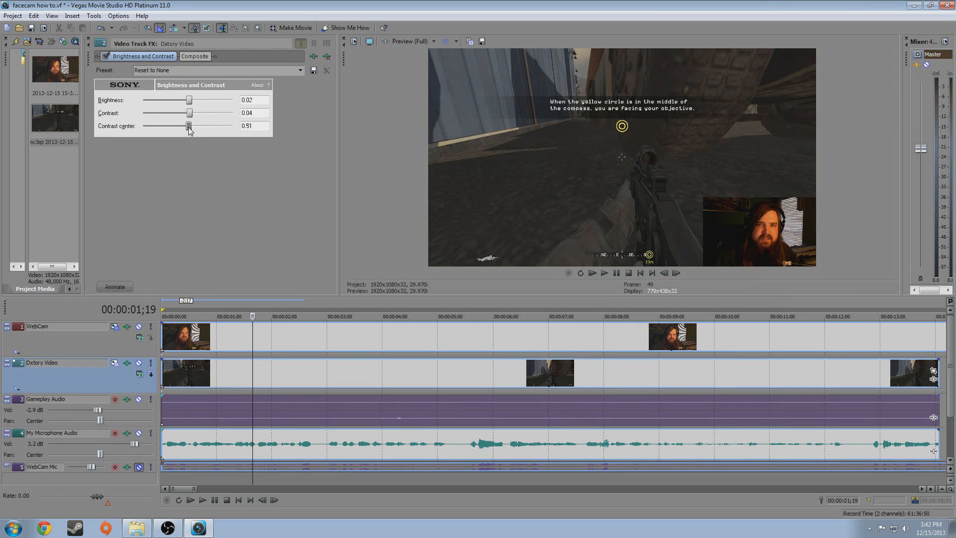
mouse_move(215, 98)
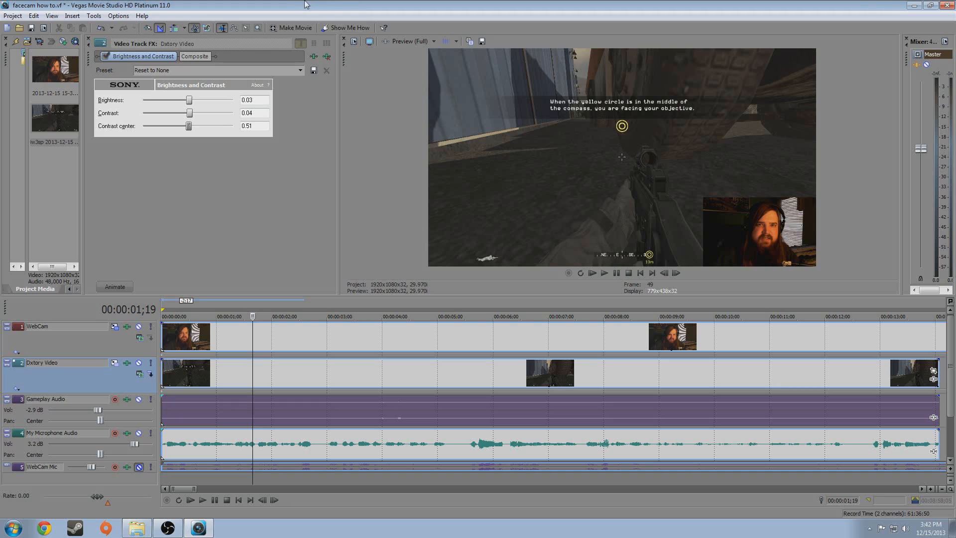
mouse_move(283, 7)
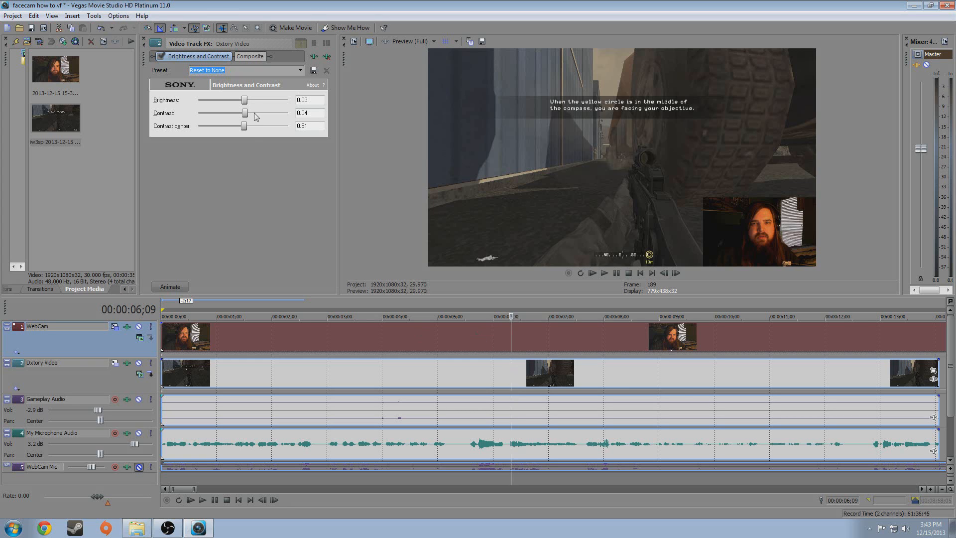
left_click_drag(236, 113, 245, 113)
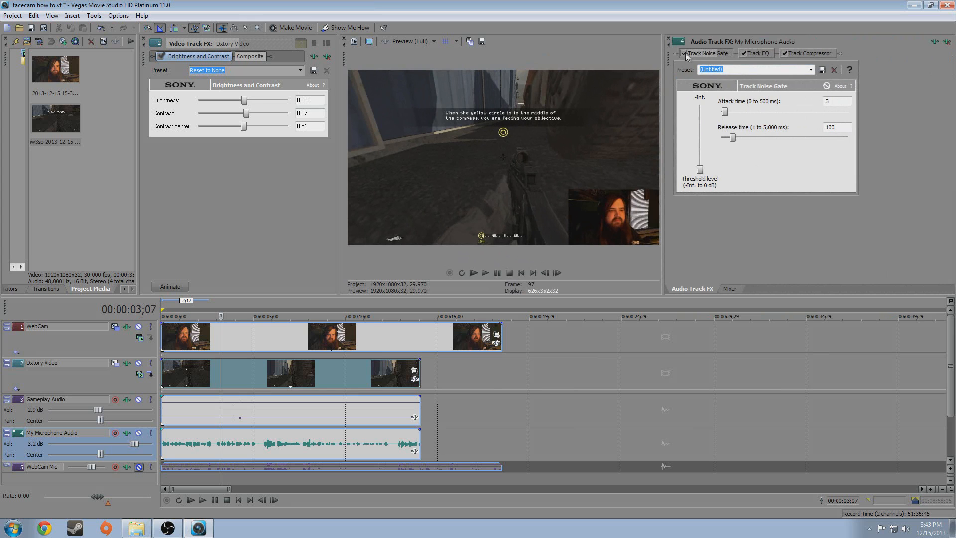
left_click(758, 53)
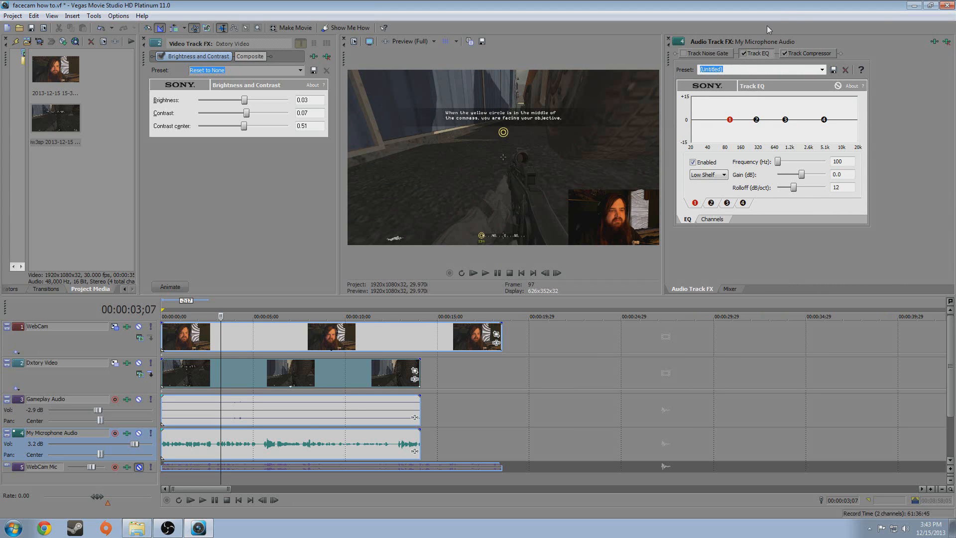
mouse_move(746, 129)
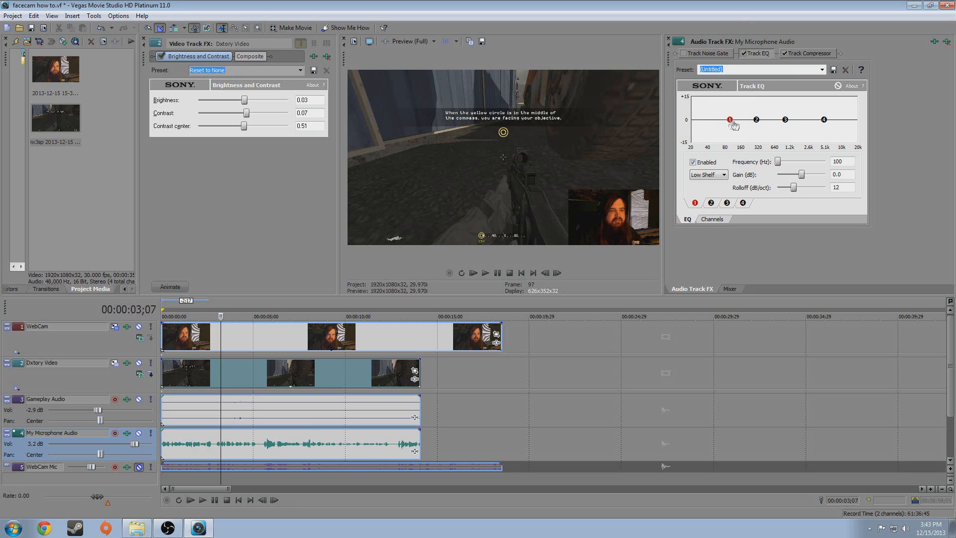
mouse_move(758, 122)
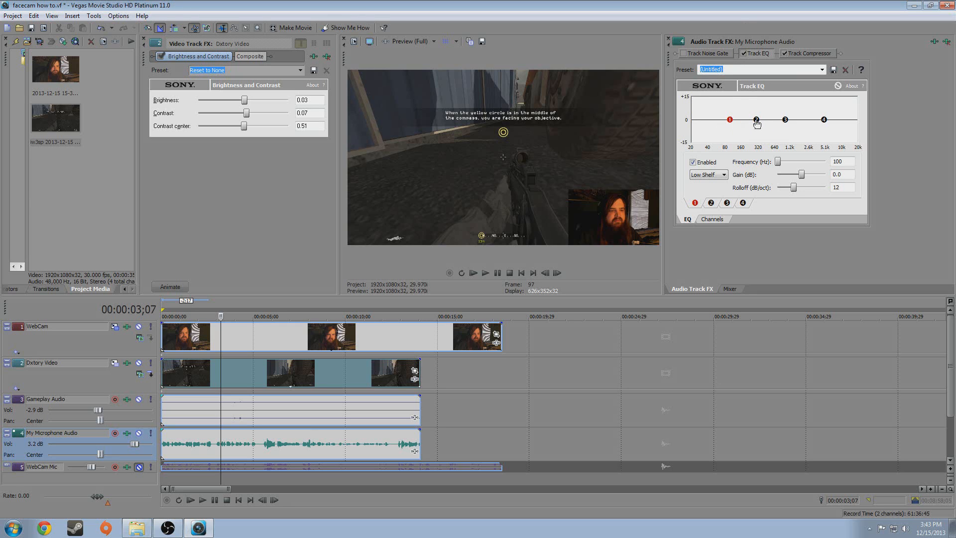
Step: Boost microphone EQ band 2 mildly around 135 Hz
left_click_drag(730, 120, 713, 120)
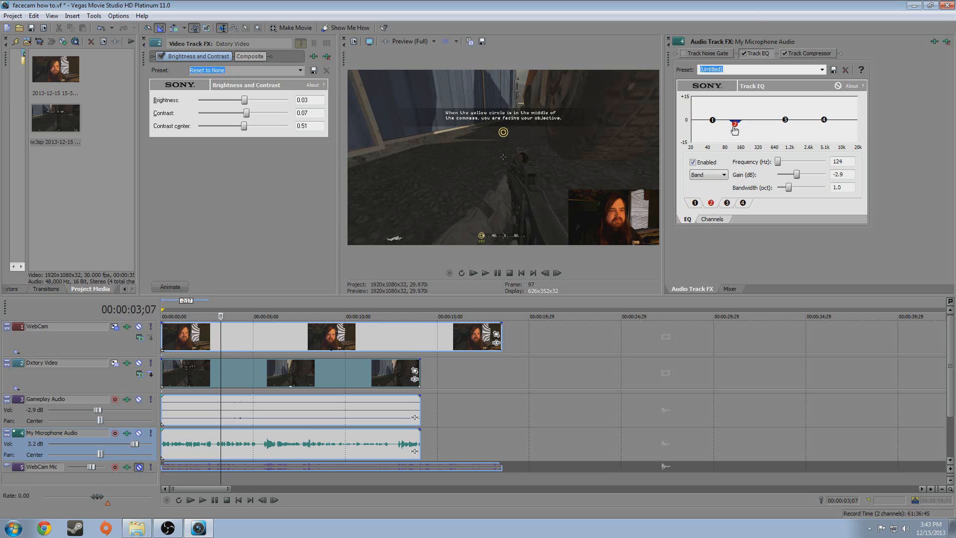
left_click_drag(735, 125, 740, 121)
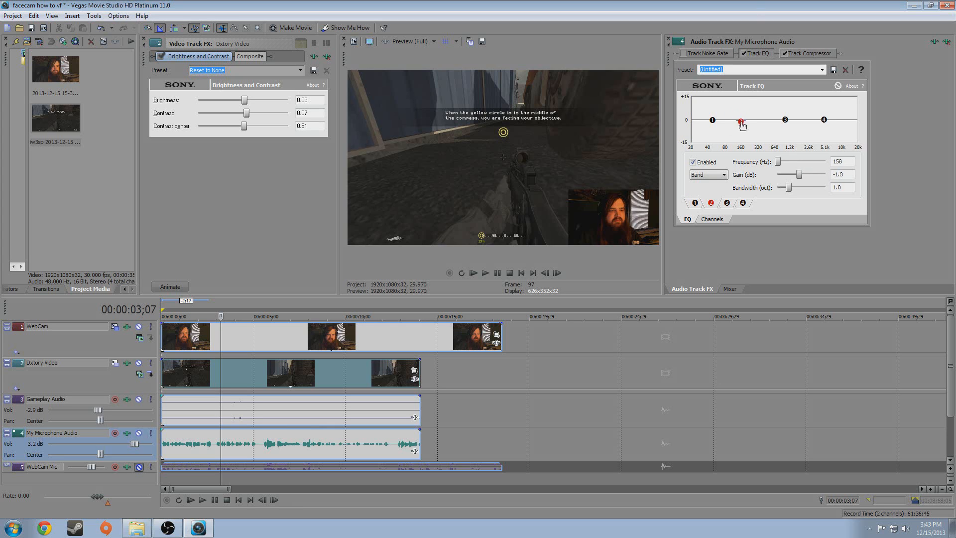
left_click_drag(742, 123, 736, 114)
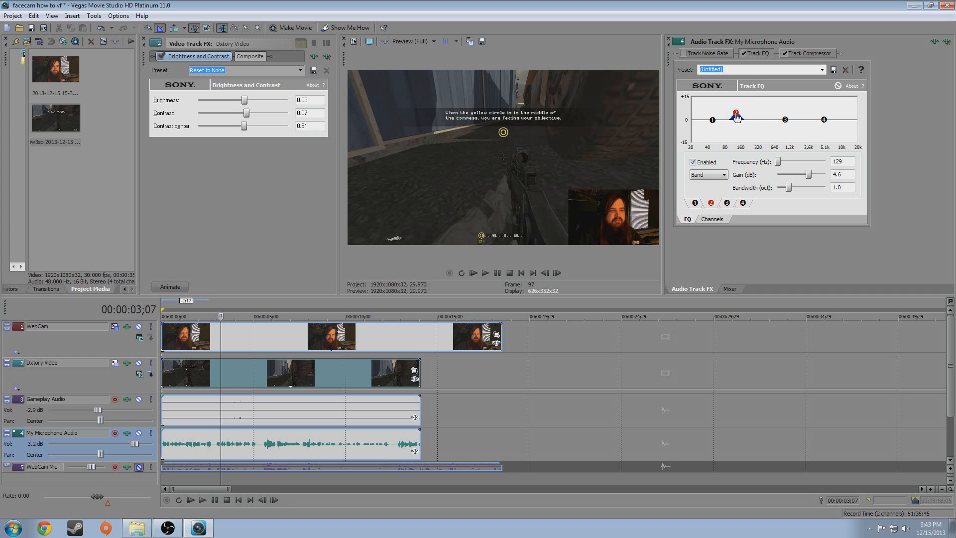
left_click_drag(736, 113, 748, 116)
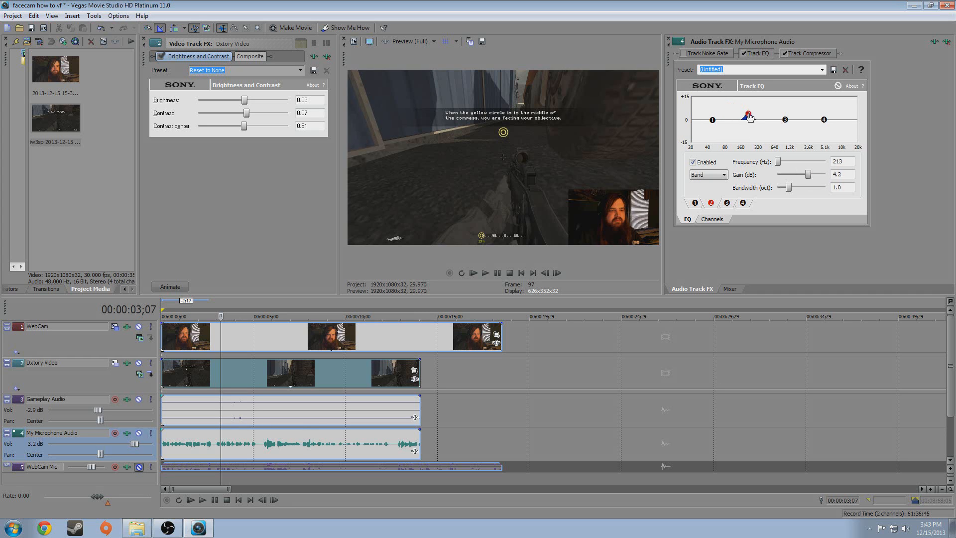
left_click_drag(748, 115, 738, 116)
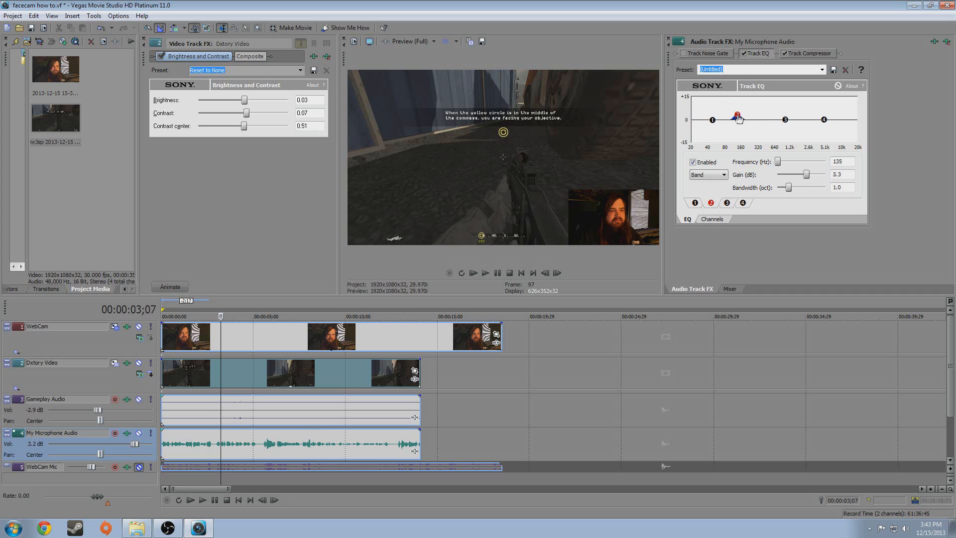
Step: Try then reset band 3, and raise band 4's high shelf to about +6.5 dB
left_click(766, 119)
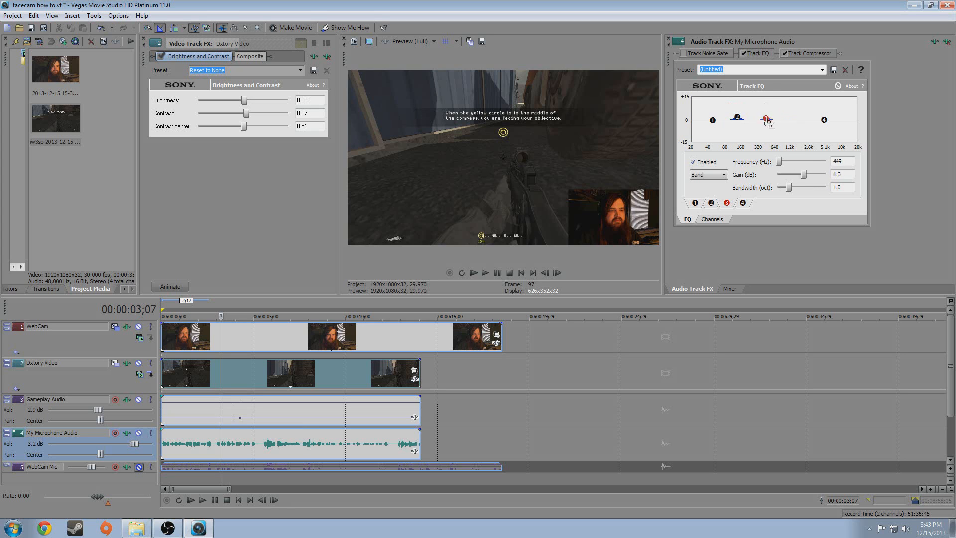
left_click_drag(766, 120, 787, 113)
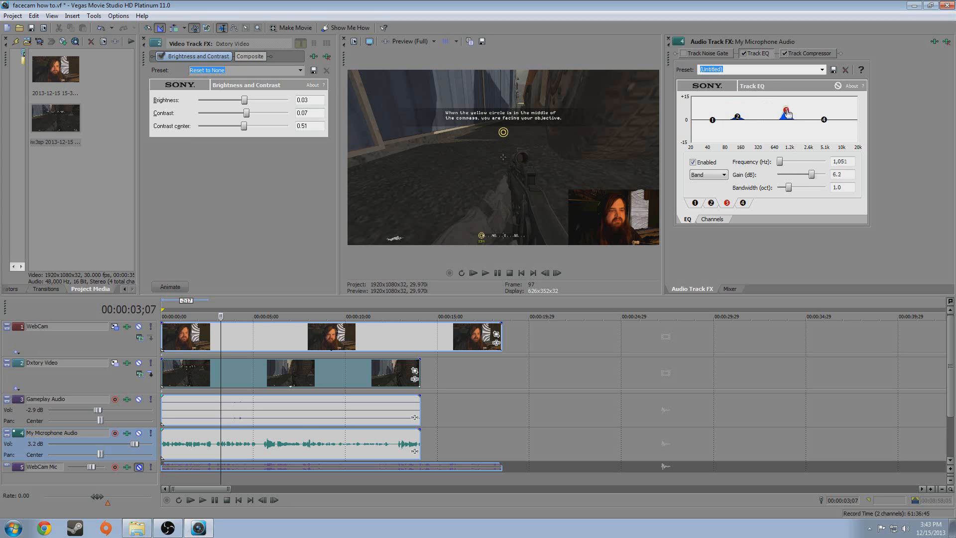
left_click_drag(787, 113, 773, 119)
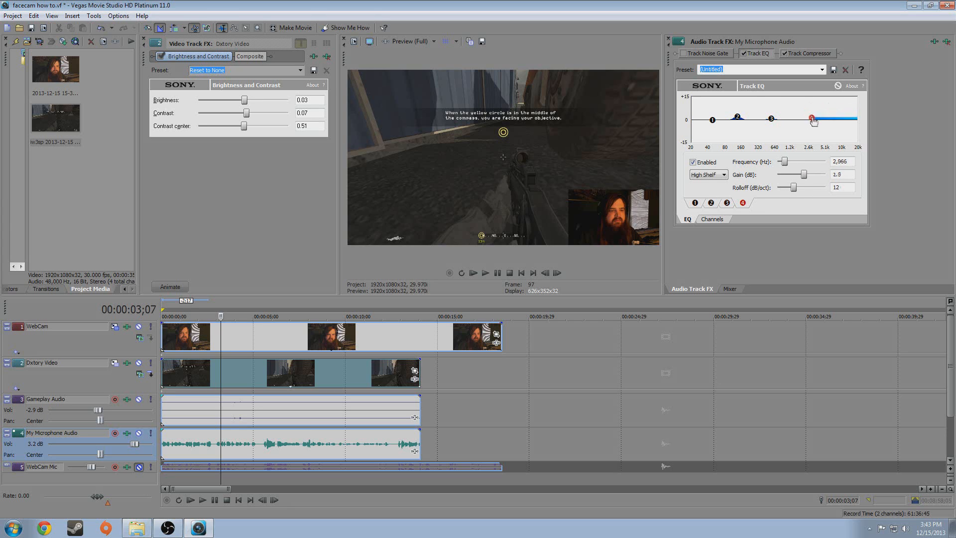
left_click_drag(811, 117, 809, 113)
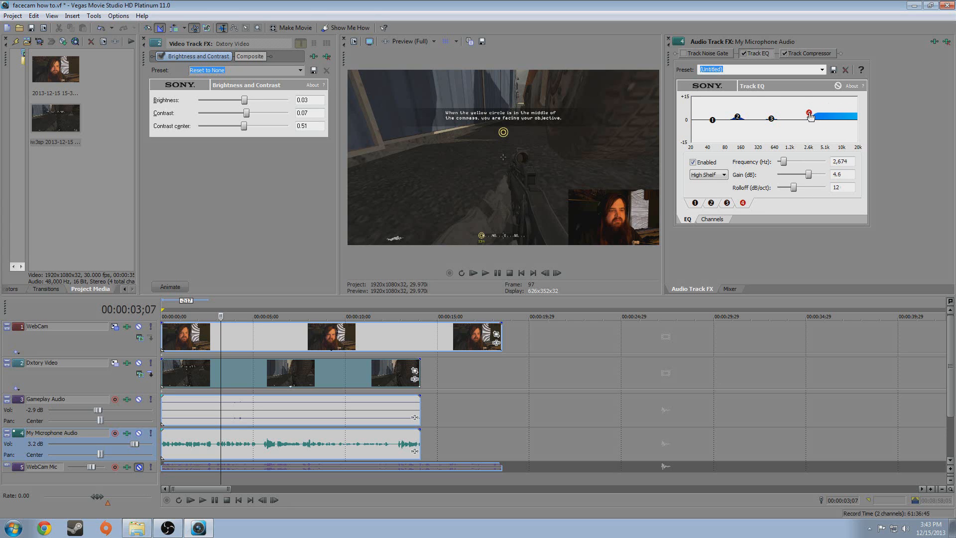
left_click(707, 174)
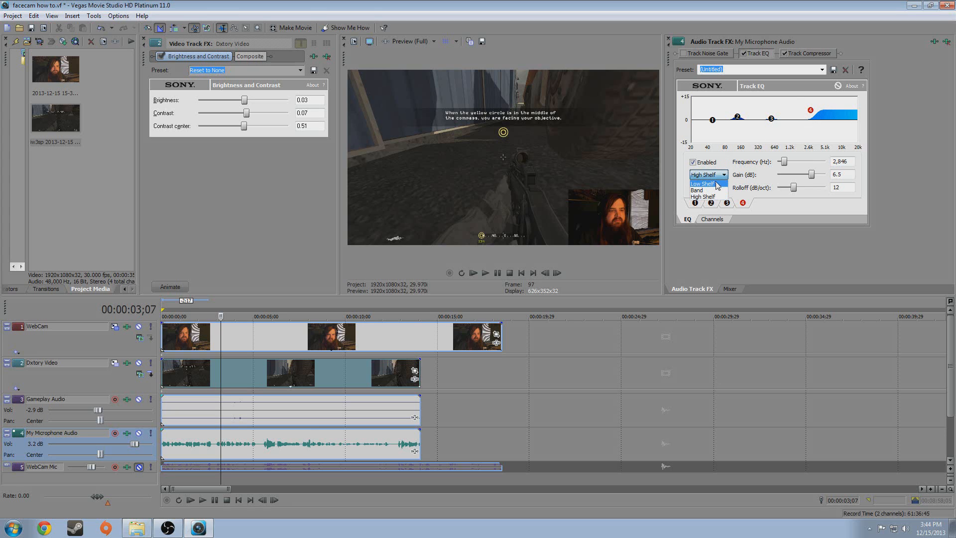
Step: Make EQ band 4 a Band filter, minimum bandwidth, cutting -6.2 dB near 5,761 Hz
left_click(699, 190)
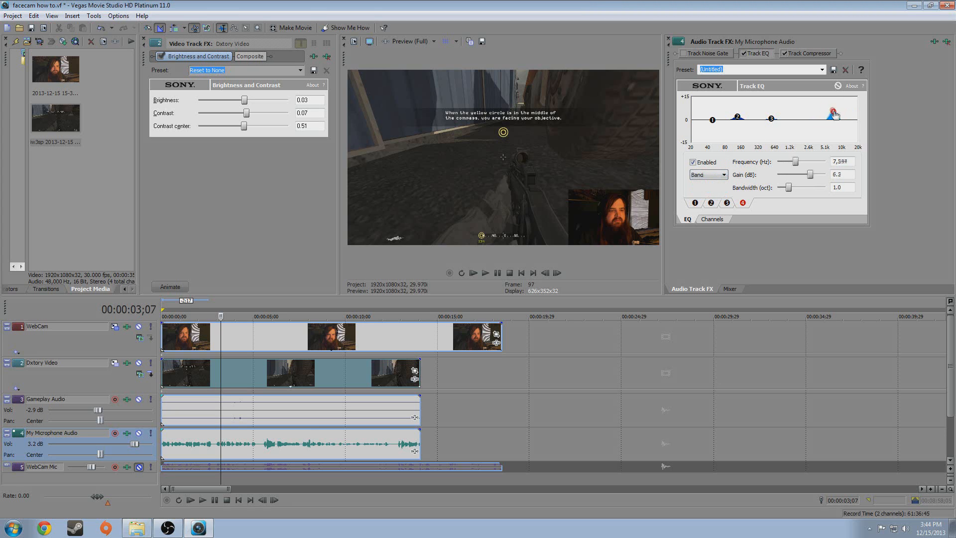
left_click_drag(834, 112, 826, 110)
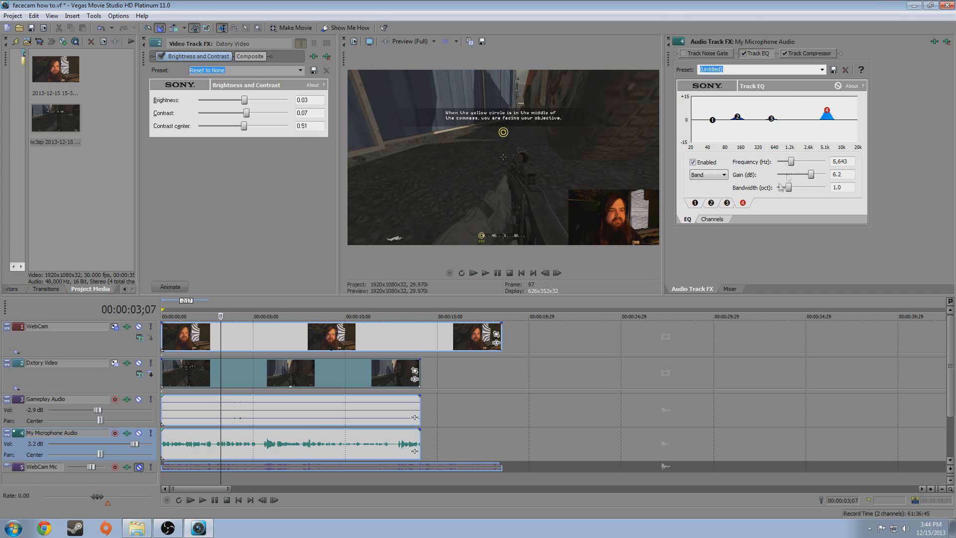
left_click_drag(785, 187, 803, 187)
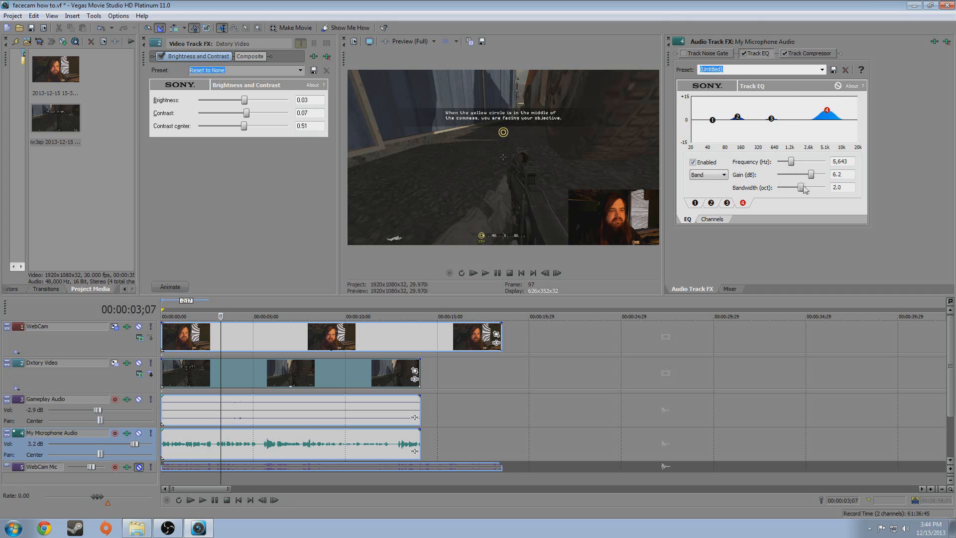
left_click_drag(828, 111, 820, 106)
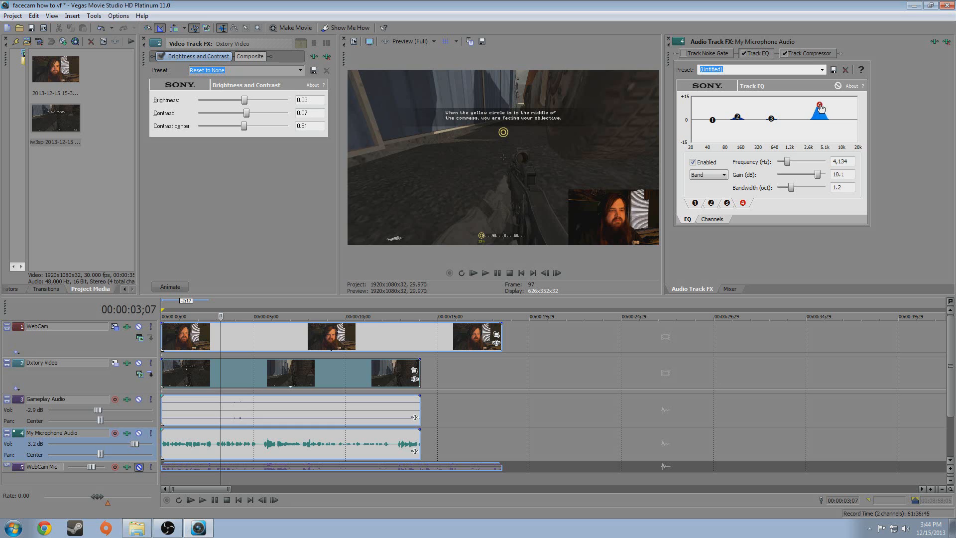
left_click_drag(811, 187, 783, 188)
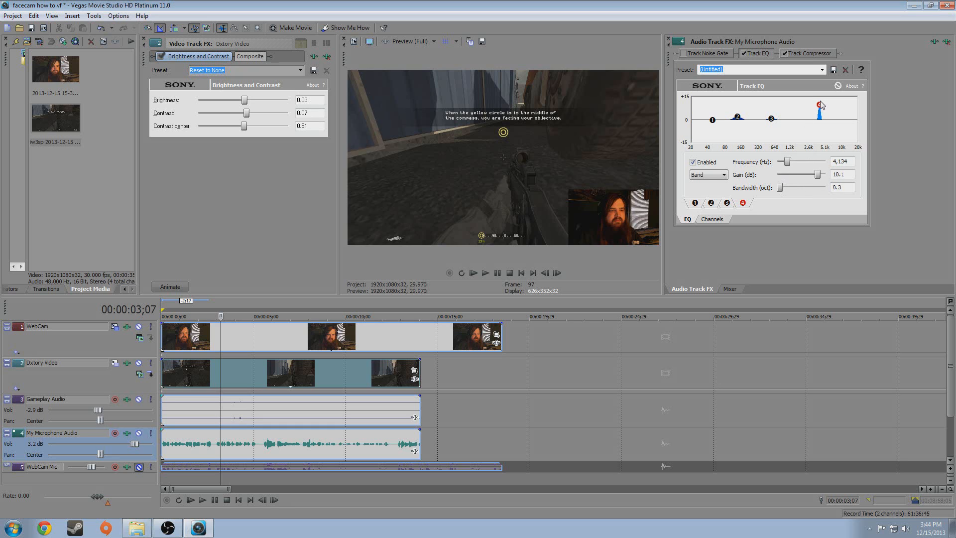
left_click_drag(820, 105, 823, 109)
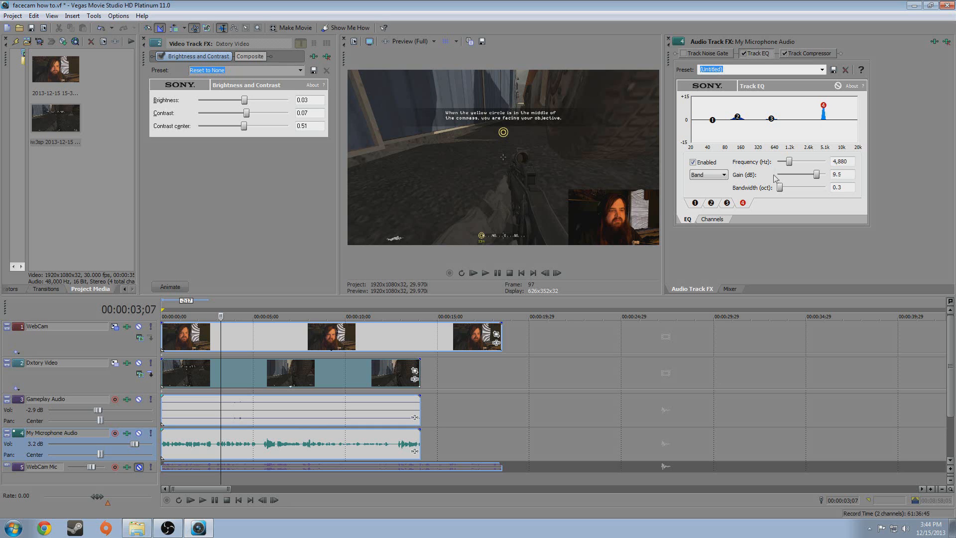
left_click_drag(823, 105, 825, 109)
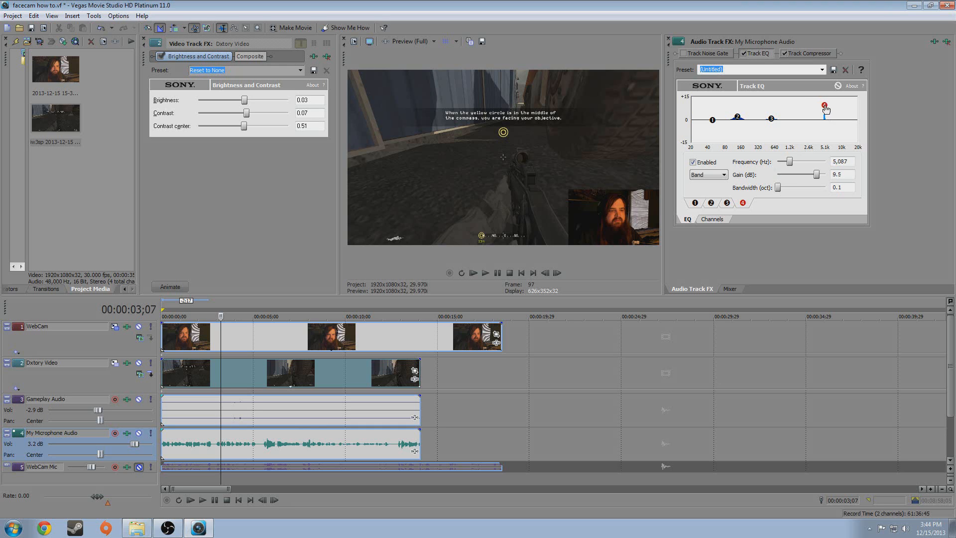
left_click_drag(825, 105, 827, 107)
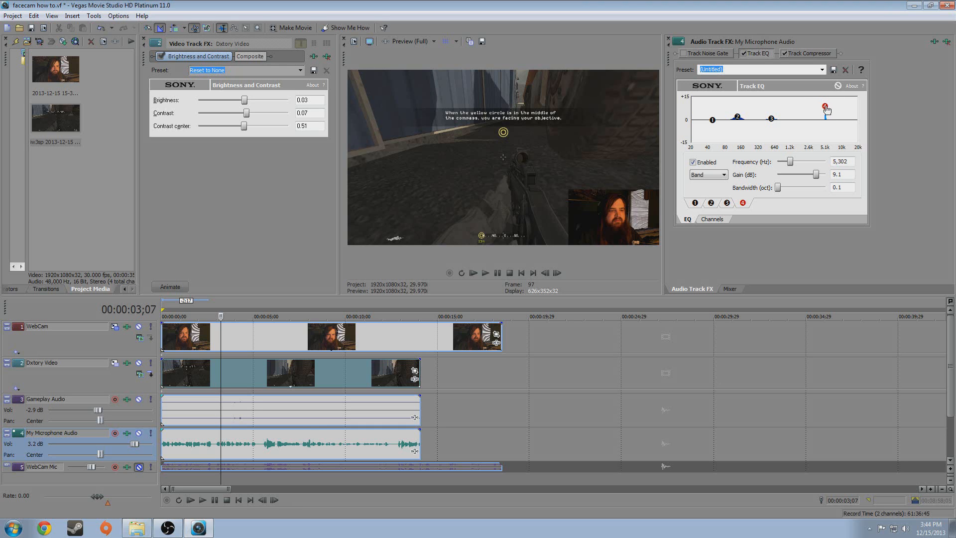
left_click_drag(827, 107, 828, 130)
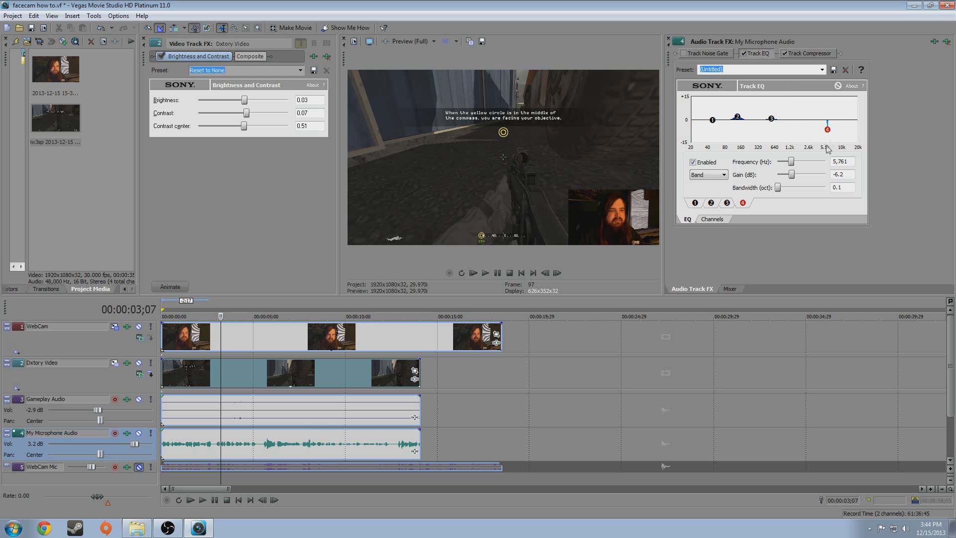
mouse_move(808, 133)
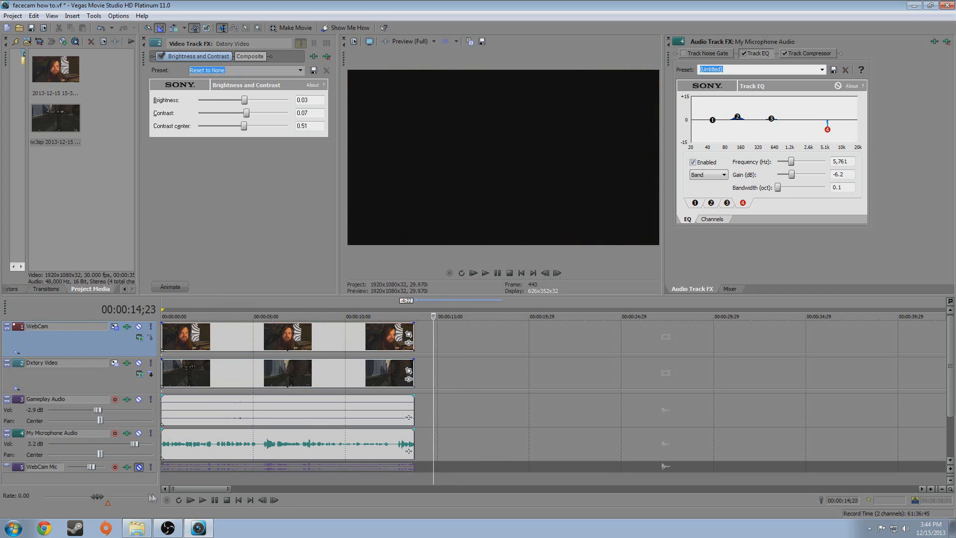
Step: Launch Microsoft LifeCam from the Start menu's programs list
left_click(12, 527)
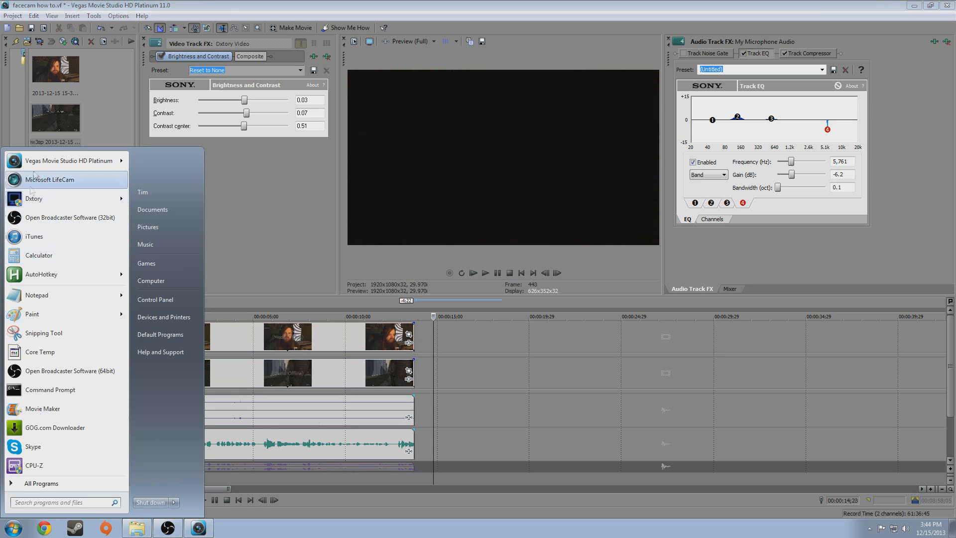
left_click(50, 179)
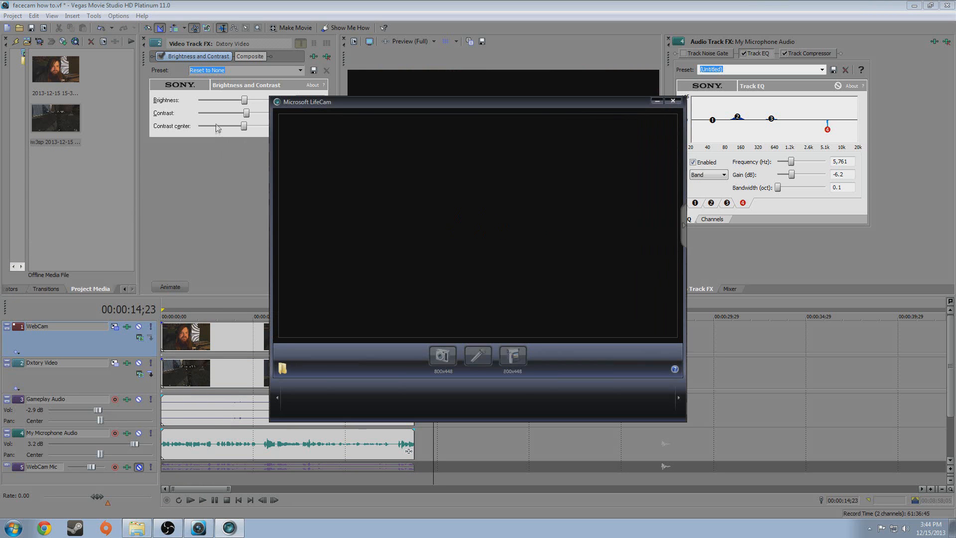